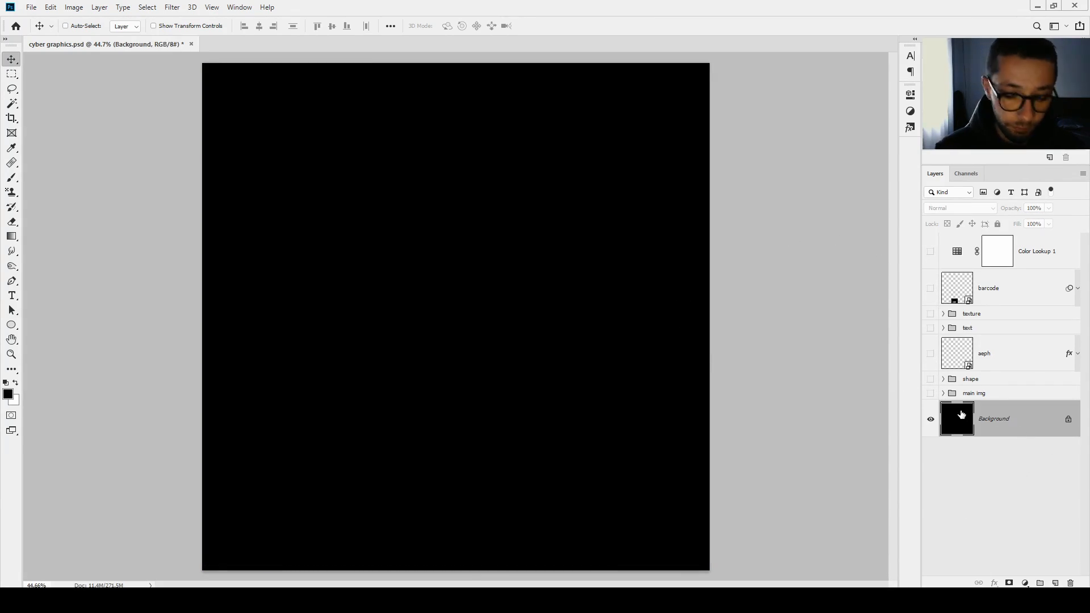
Step: Check the poster's 2000 × 2000 px canvas in Image Size, then cancel without changes
left_click(73, 7)
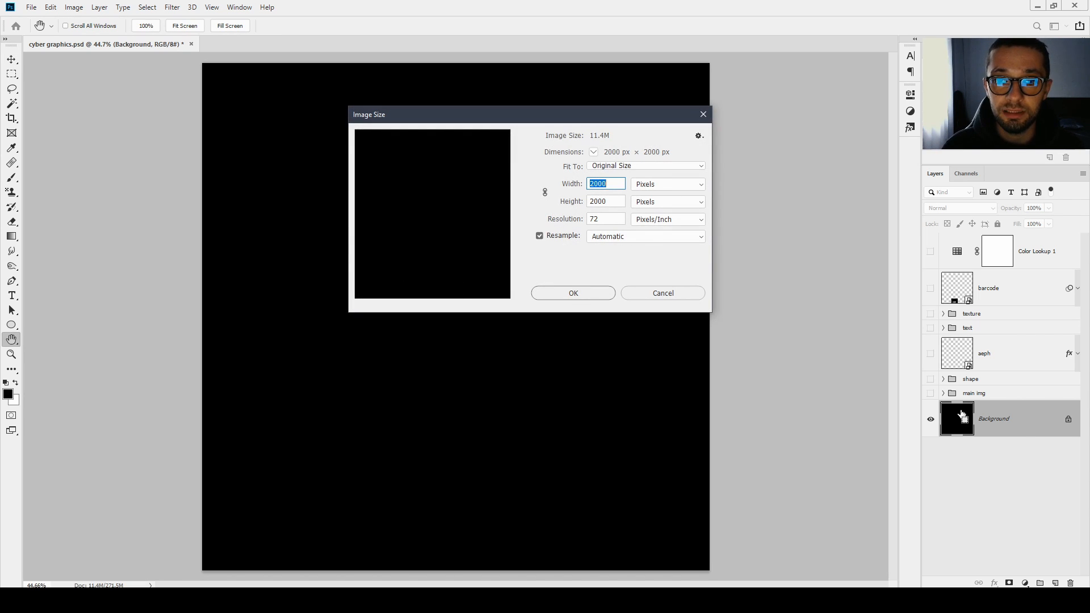
left_click(661, 293)
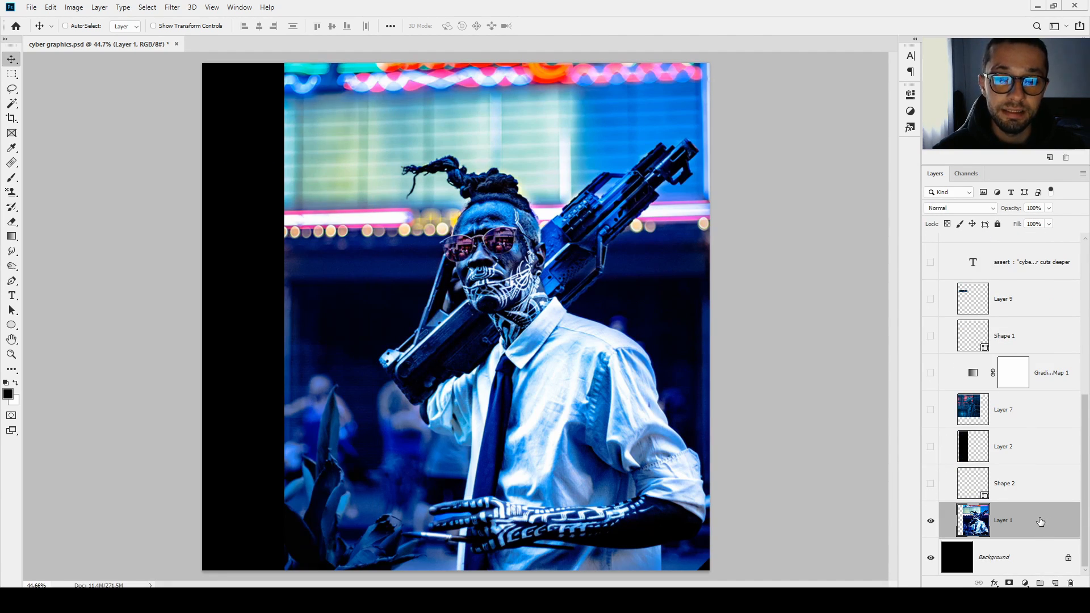
Step: Shift Layer 1's hue slightly toward cyan with a negative Hue/Saturation value
left_click(1004, 483)
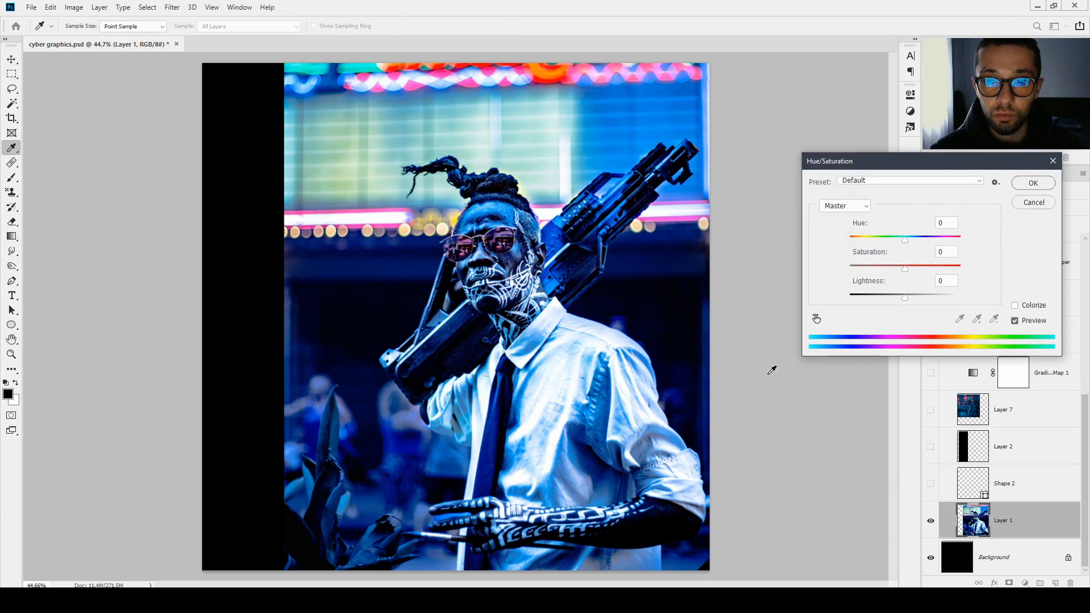
left_click_drag(904, 238, 896, 238)
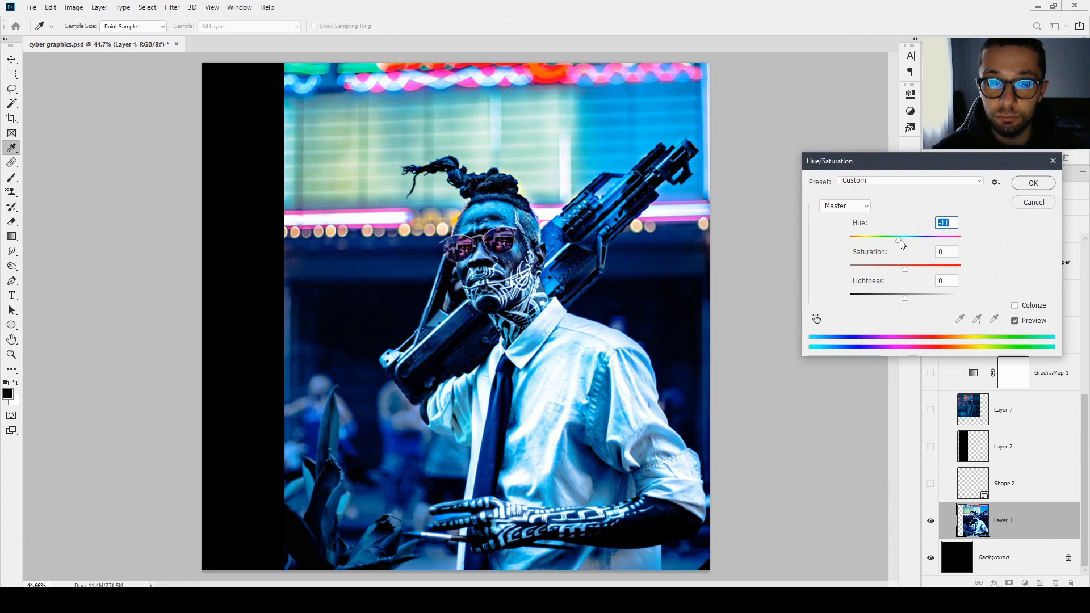
left_click(1032, 183)
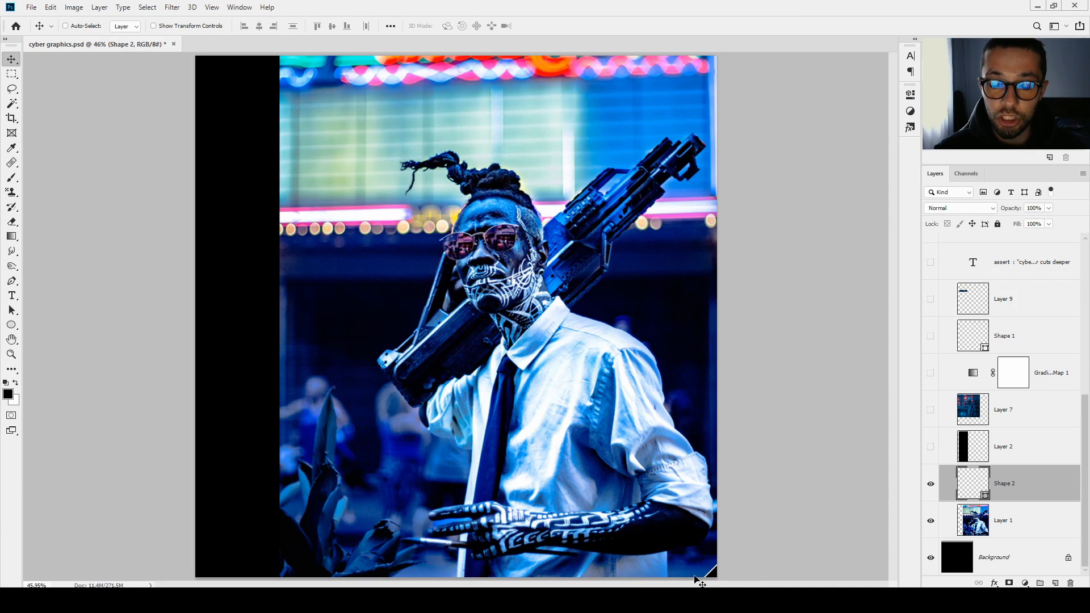
Step: Turn on and select Layer 2, the black band over the portrait's left side
left_click(11, 324)
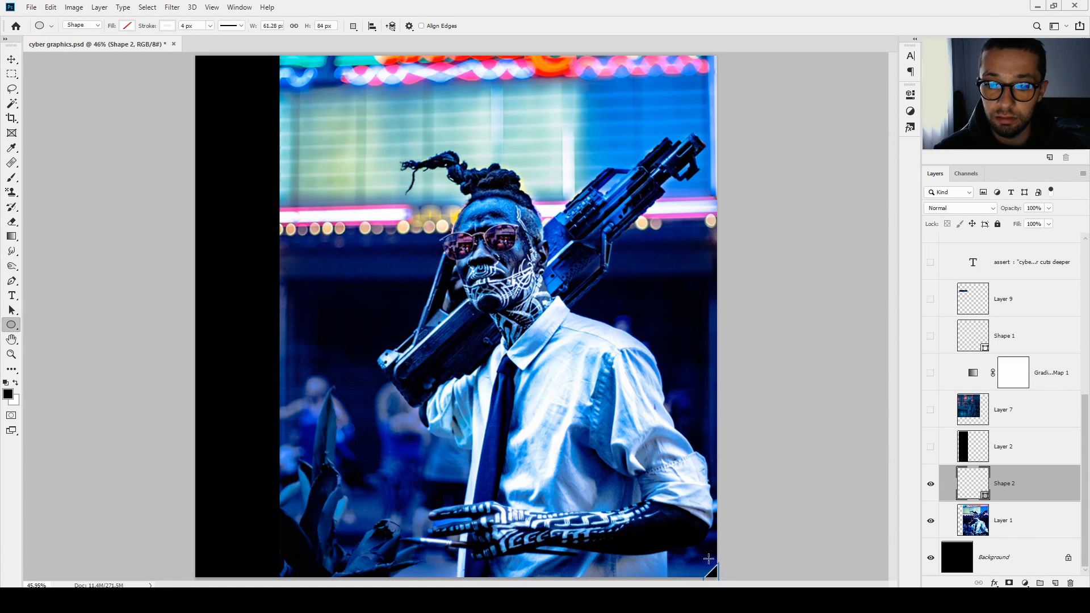
left_click(11, 59)
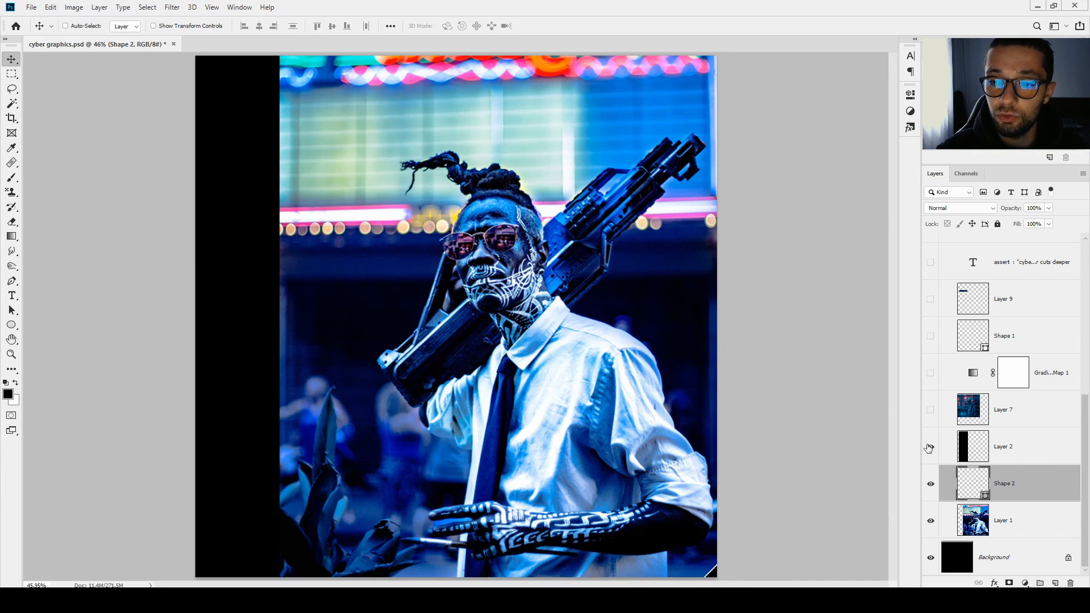
left_click(1003, 446)
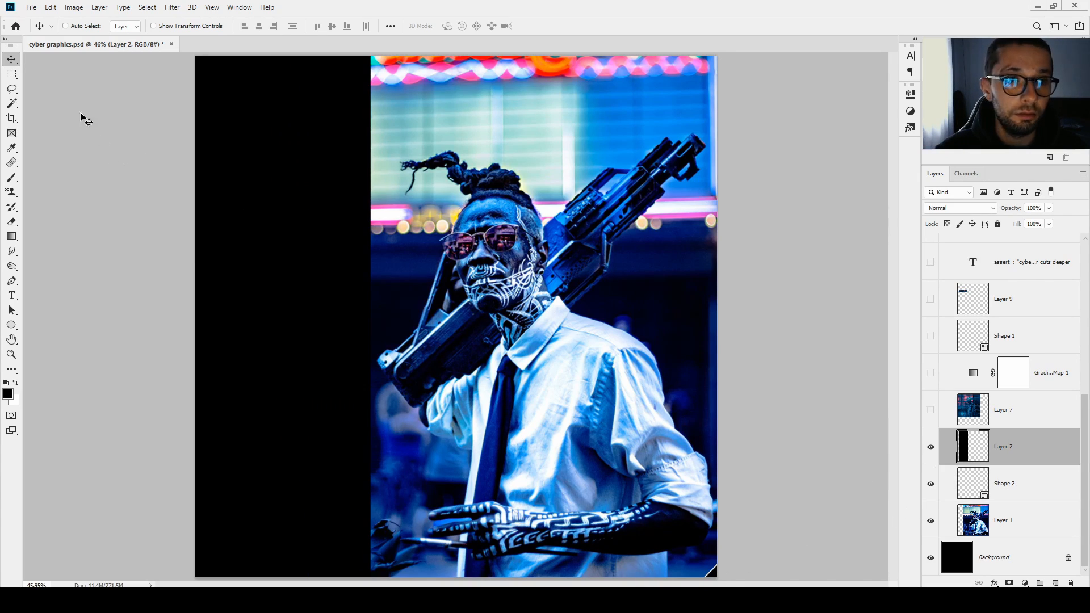
left_click(12, 74)
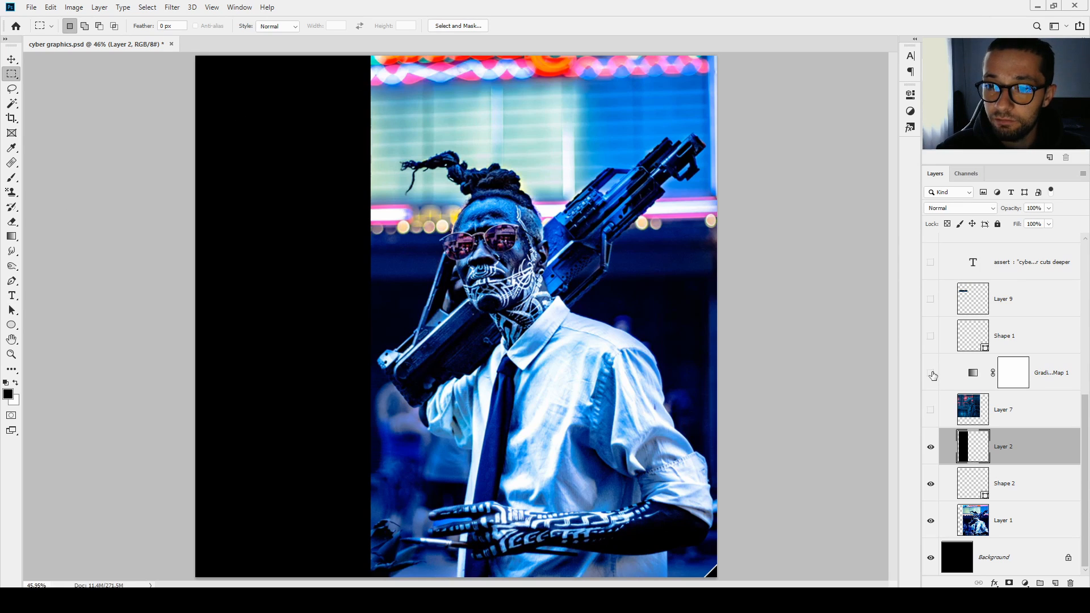
Step: Turn on the Gradient Map 1 purple-cyan tint and the Shape 1 white frame
left_click(930, 375)
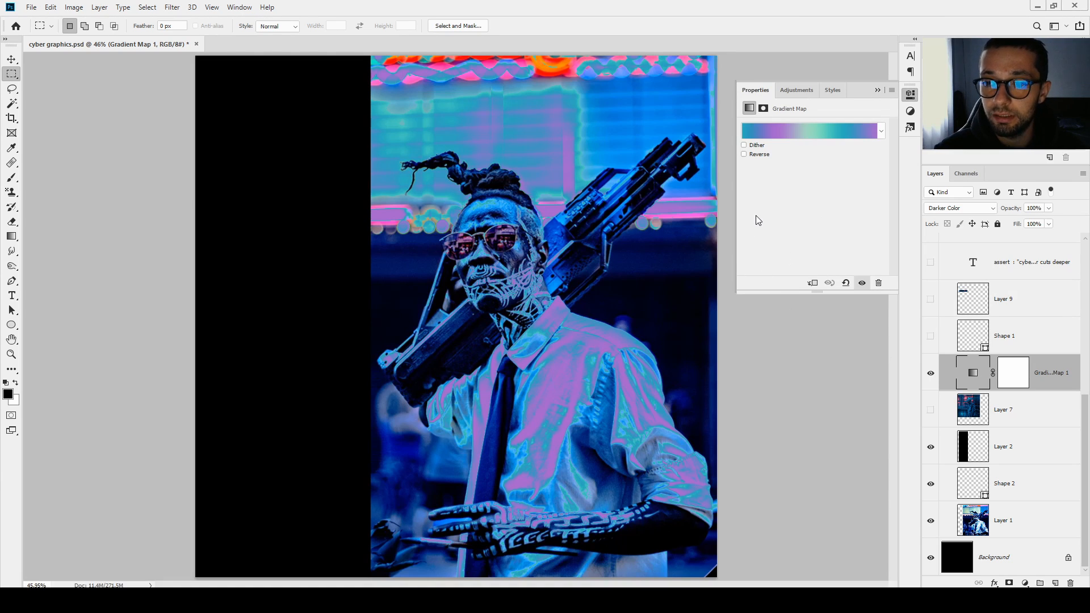
left_click(808, 130)
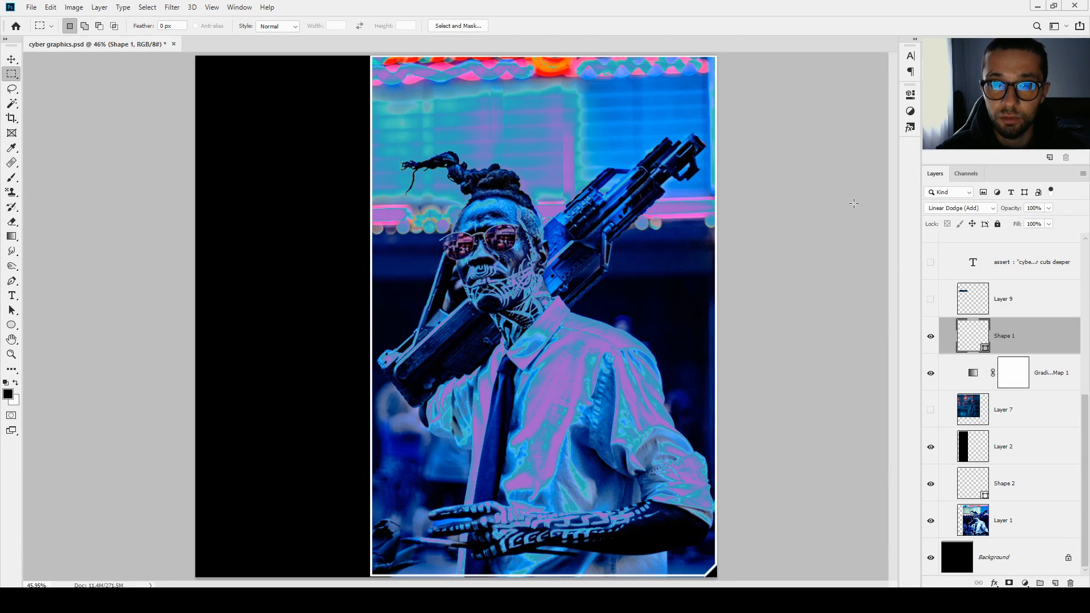
Step: Toggle layer visibility, briefly showing and then hiding the street photo collage layer
left_click(12, 61)
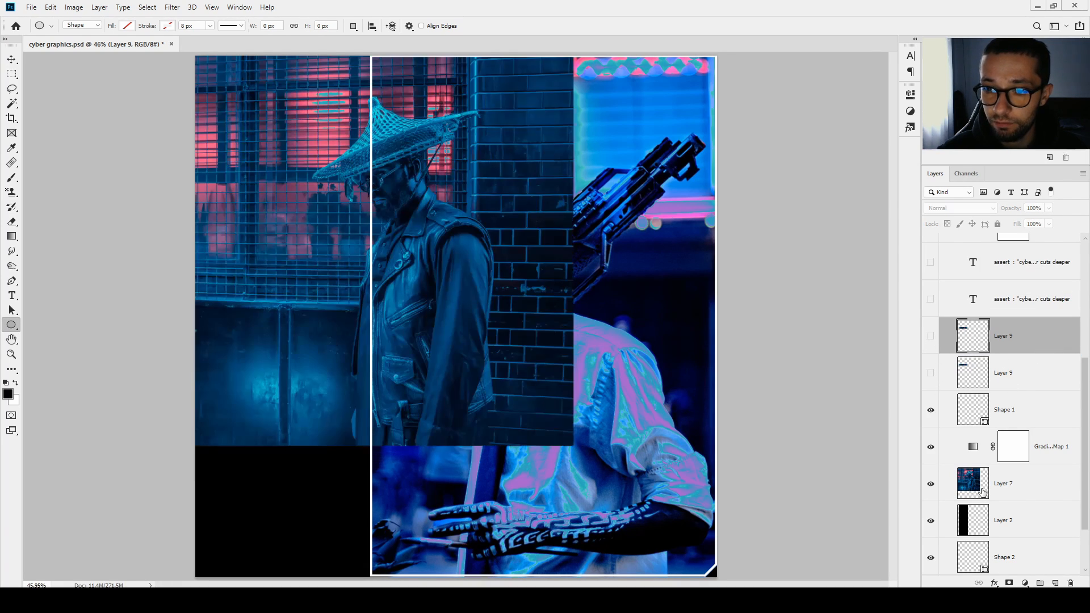
left_click(1003, 483)
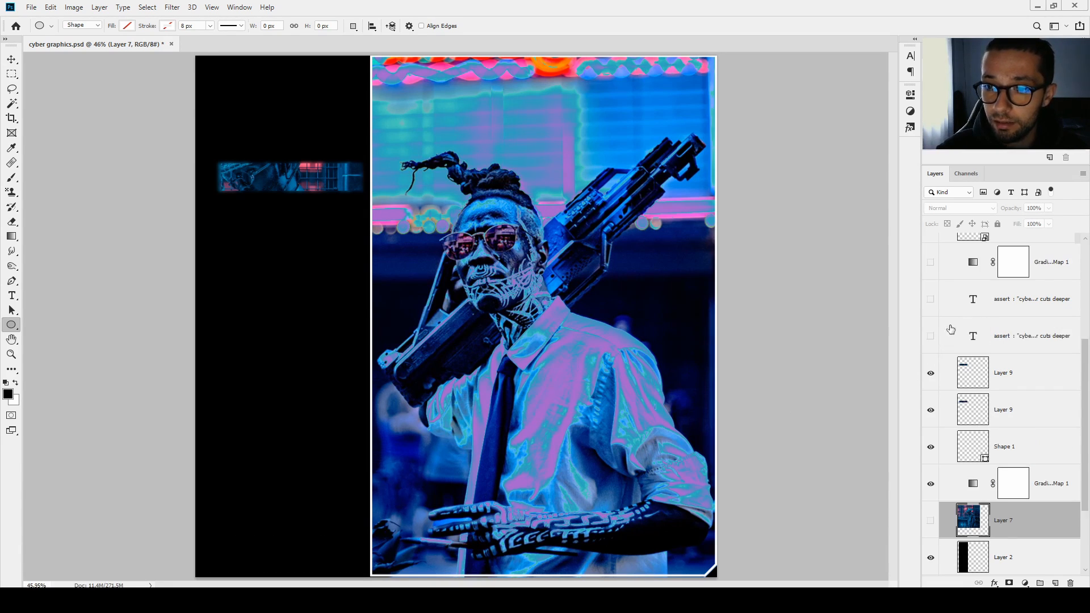
left_click(929, 299)
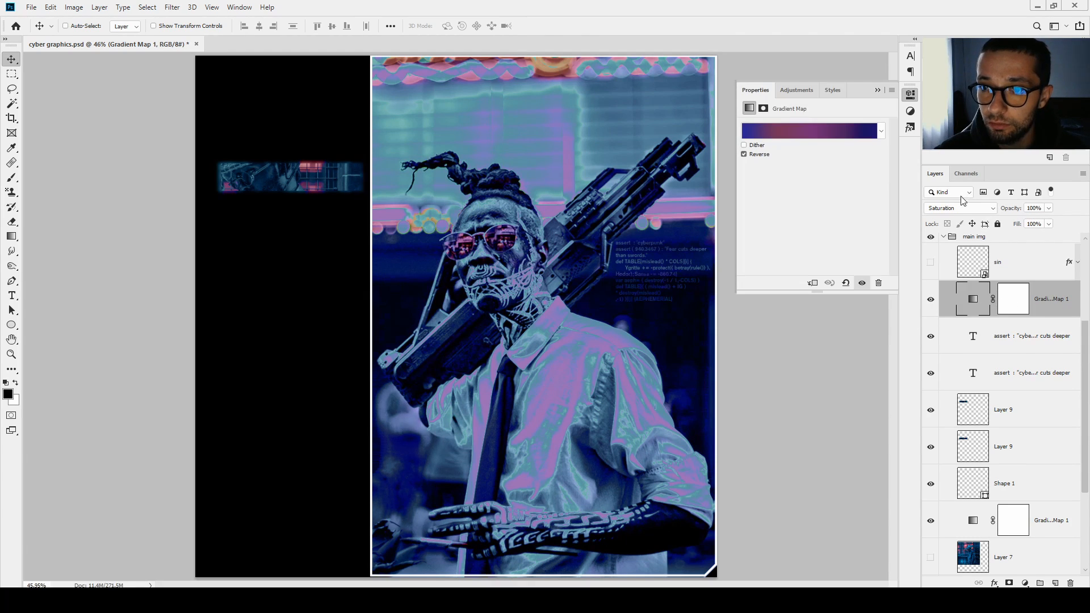
Step: Turn on the sin neon squiggle layer and zoom in on the photo strip
left_click(808, 130)
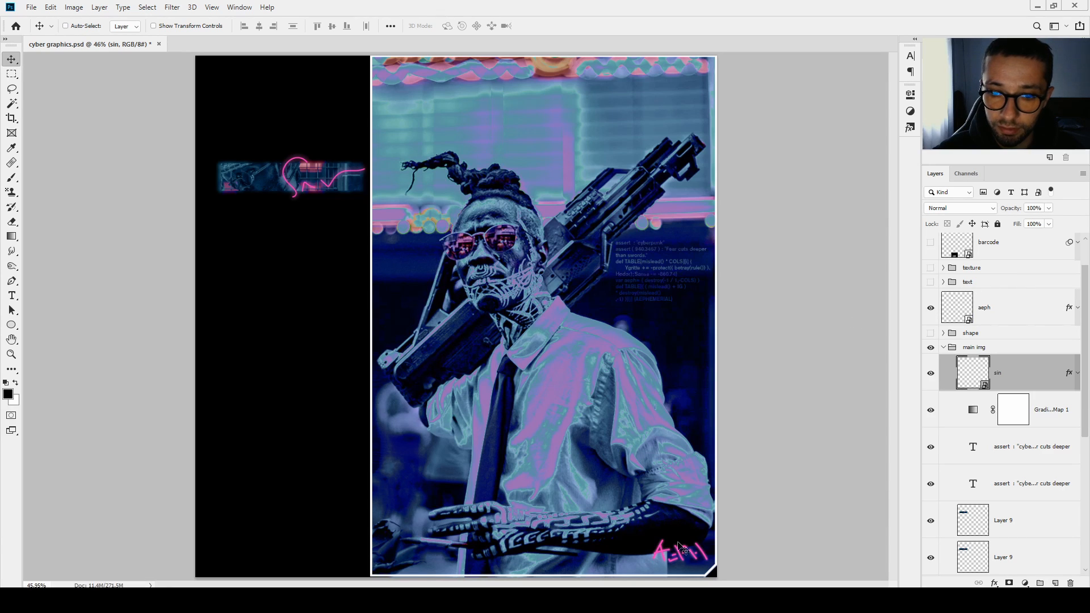
mouse_move(235, 169)
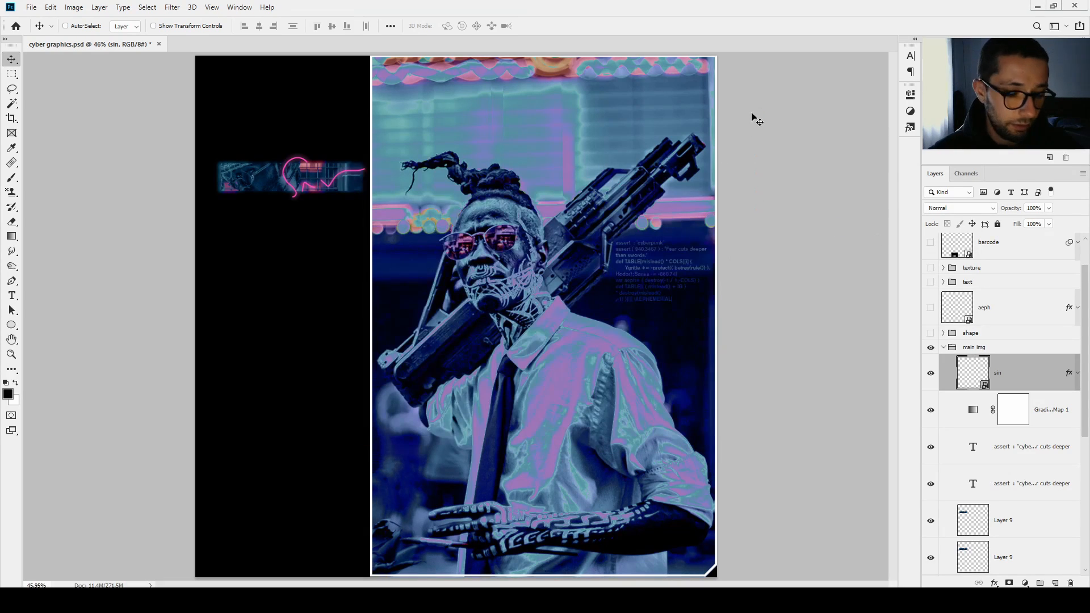
left_click(64, 26)
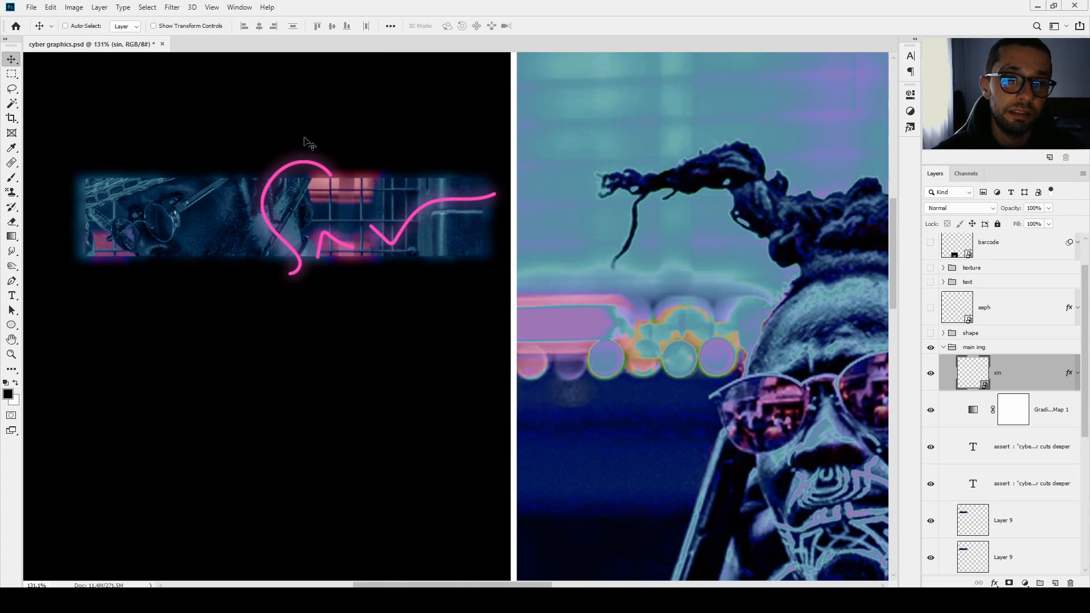
mouse_move(665, 315)
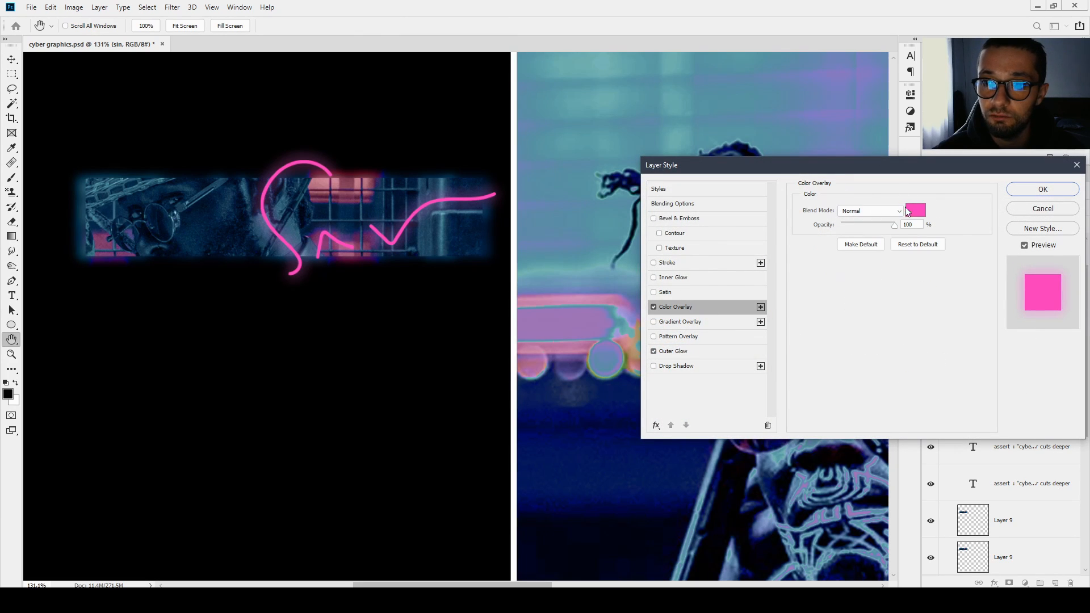
Step: Set the sin squiggle's Color Overlay and Outer Glow colours to pink and apply the style
left_click(914, 210)
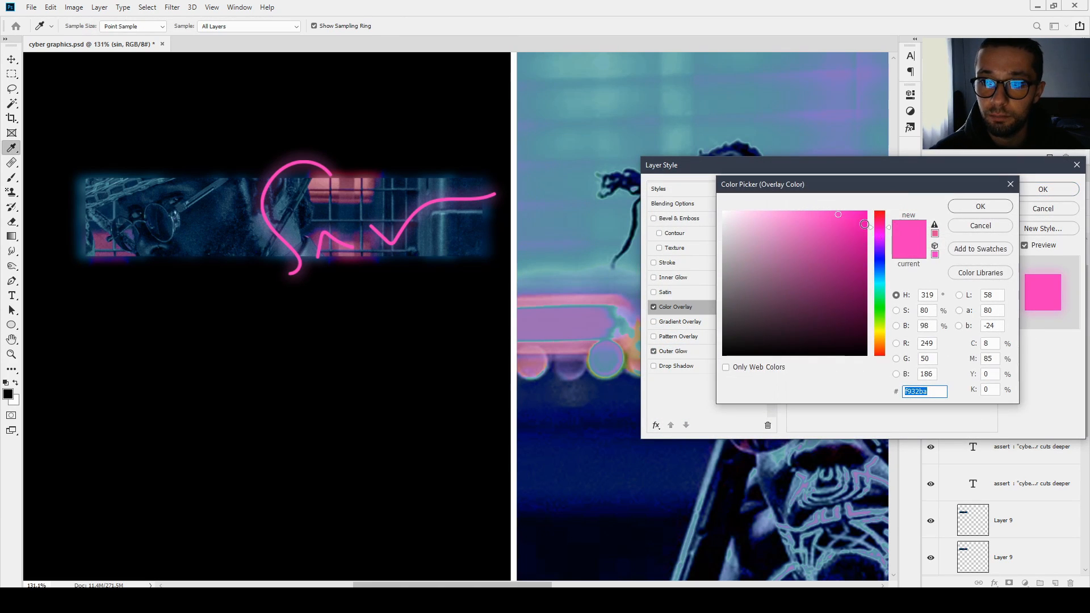
left_click(979, 205)
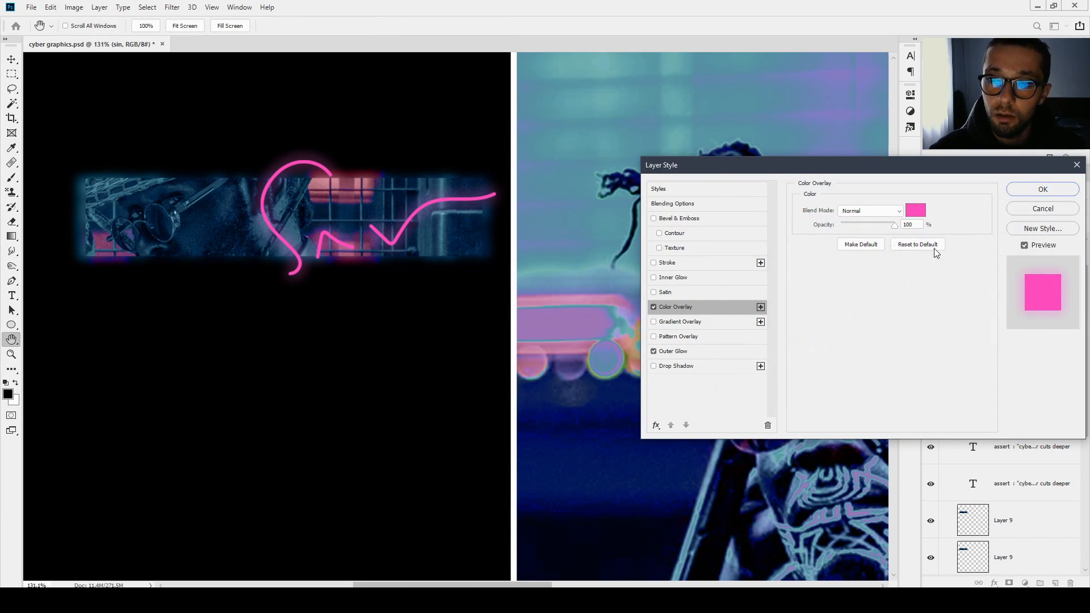
left_click(672, 351)
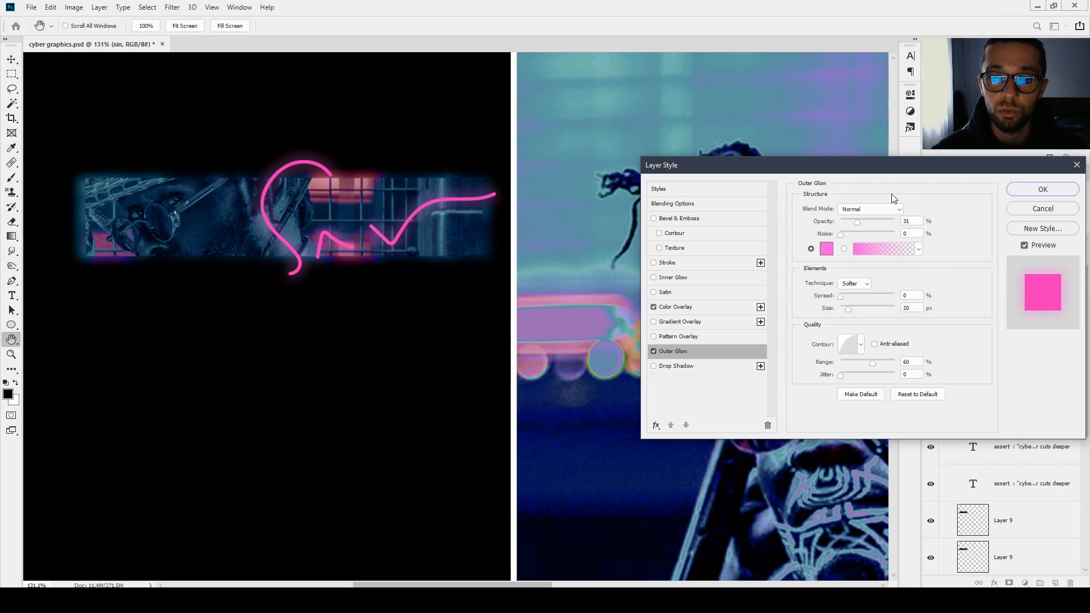
left_click(826, 248)
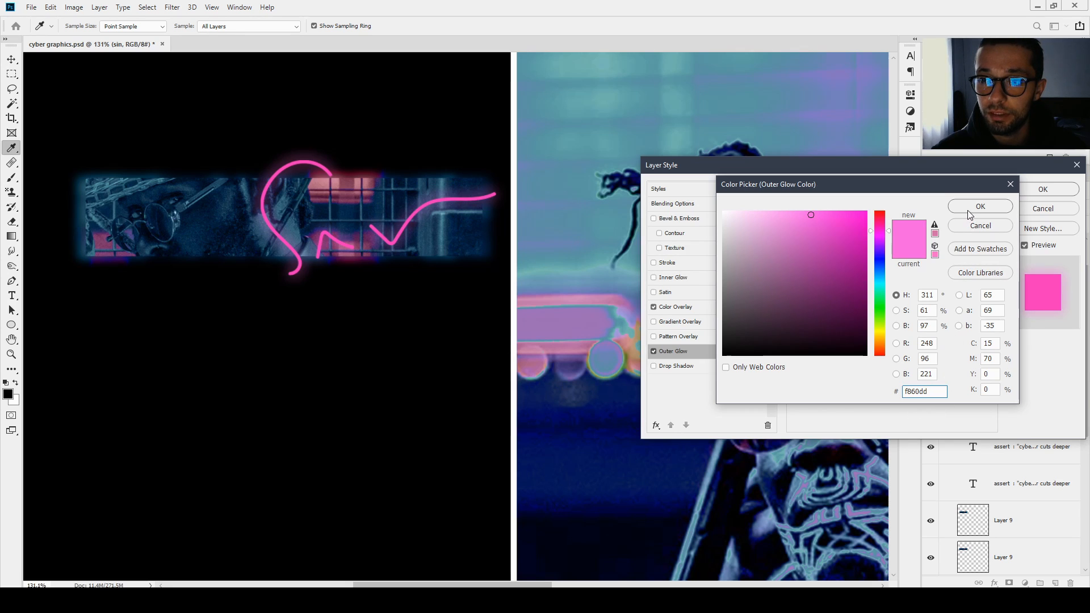
left_click(979, 205)
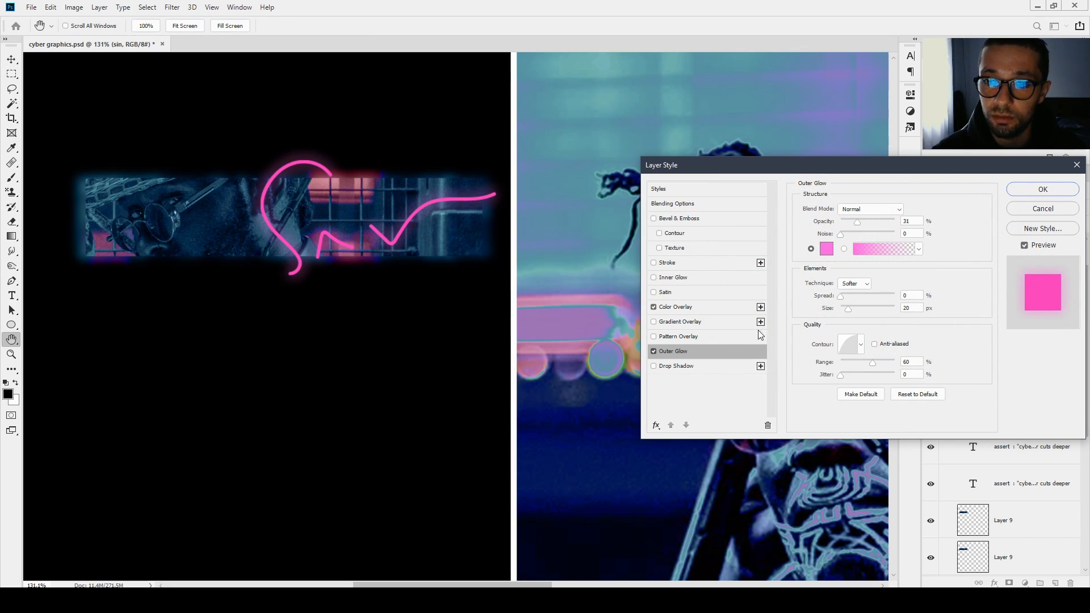
left_click(826, 248)
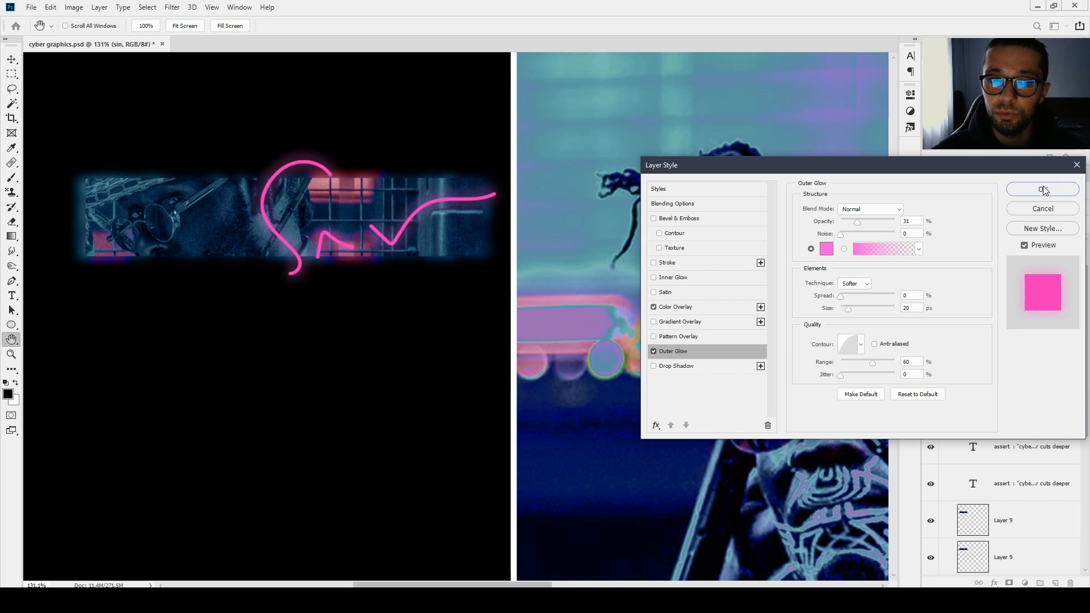
left_click(1042, 190)
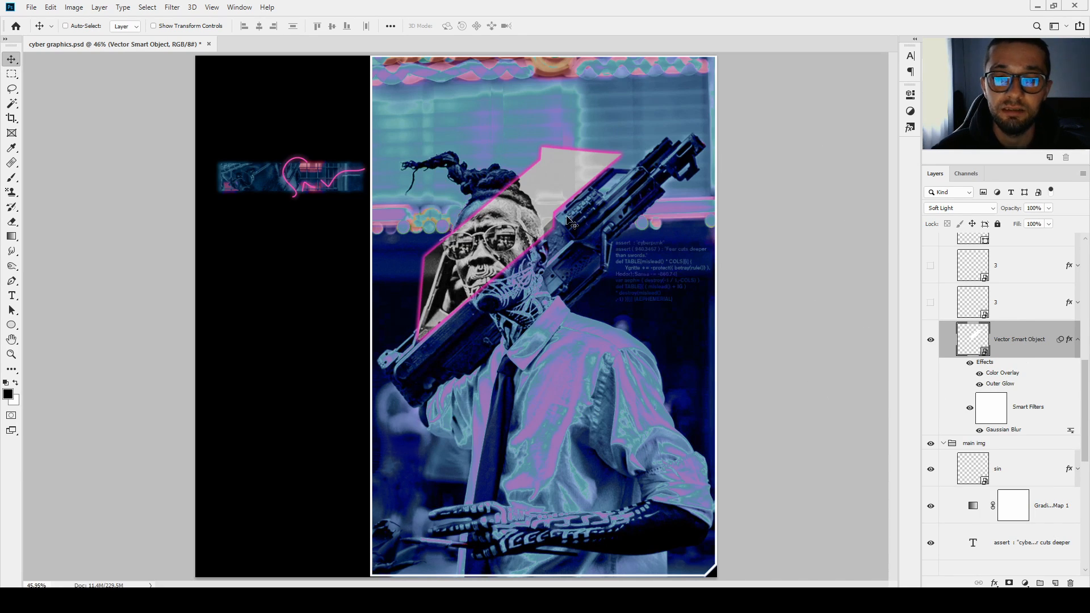
mouse_move(515, 226)
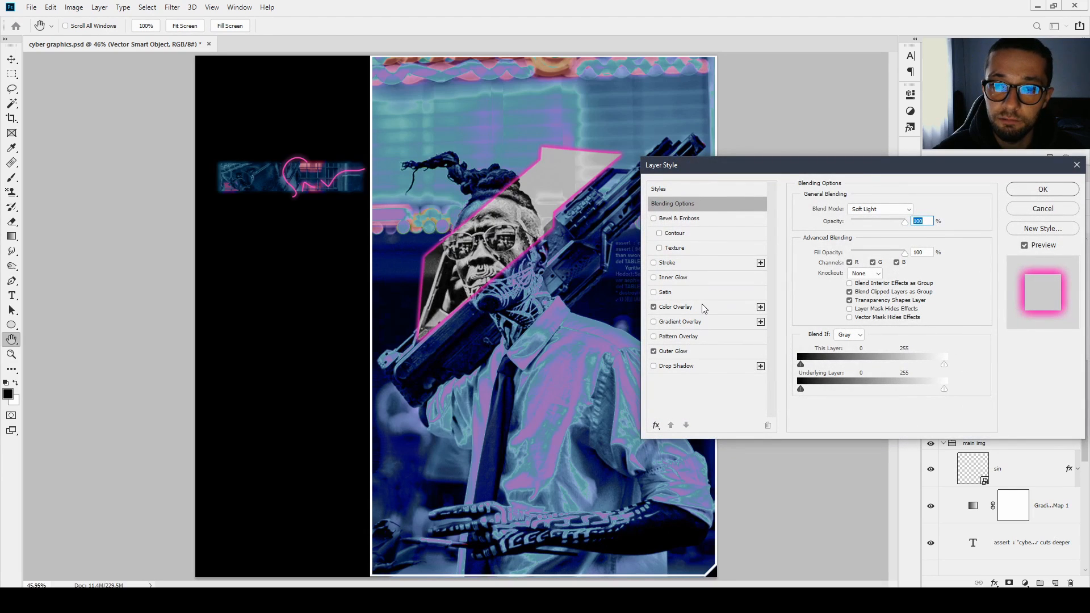
Step: Set the vector smart object's Outer Glow colour to f60fb2 and apply the layer style
left_click(675, 307)
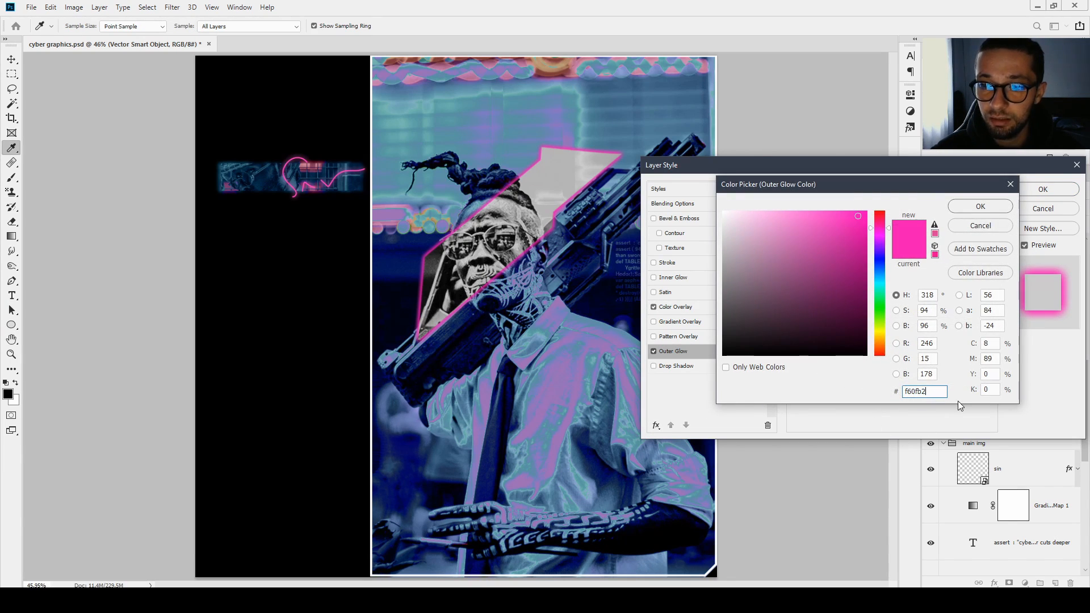
left_click(979, 206)
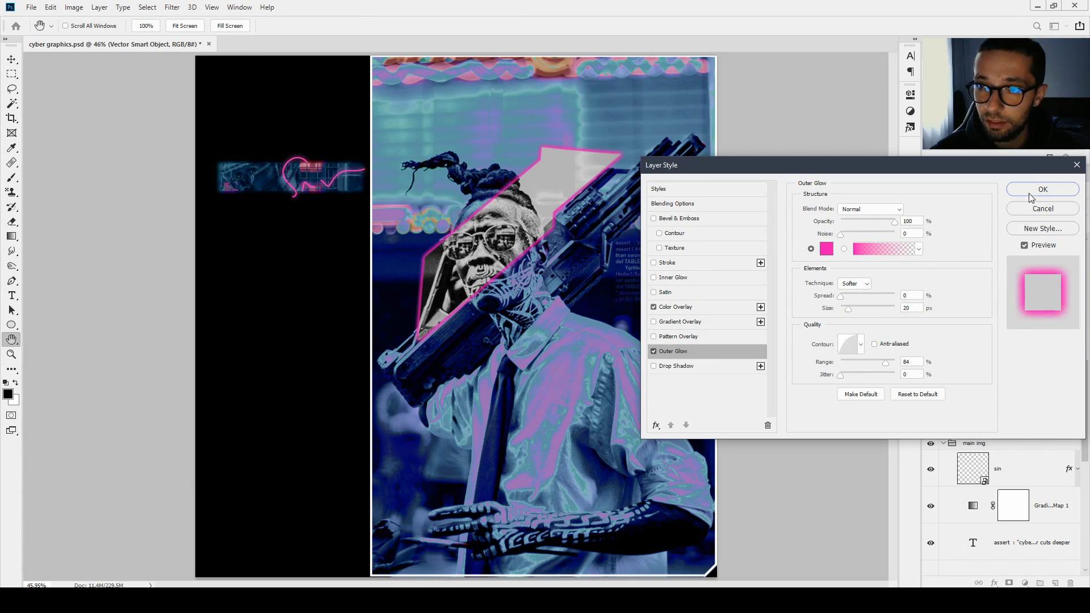
left_click(1042, 189)
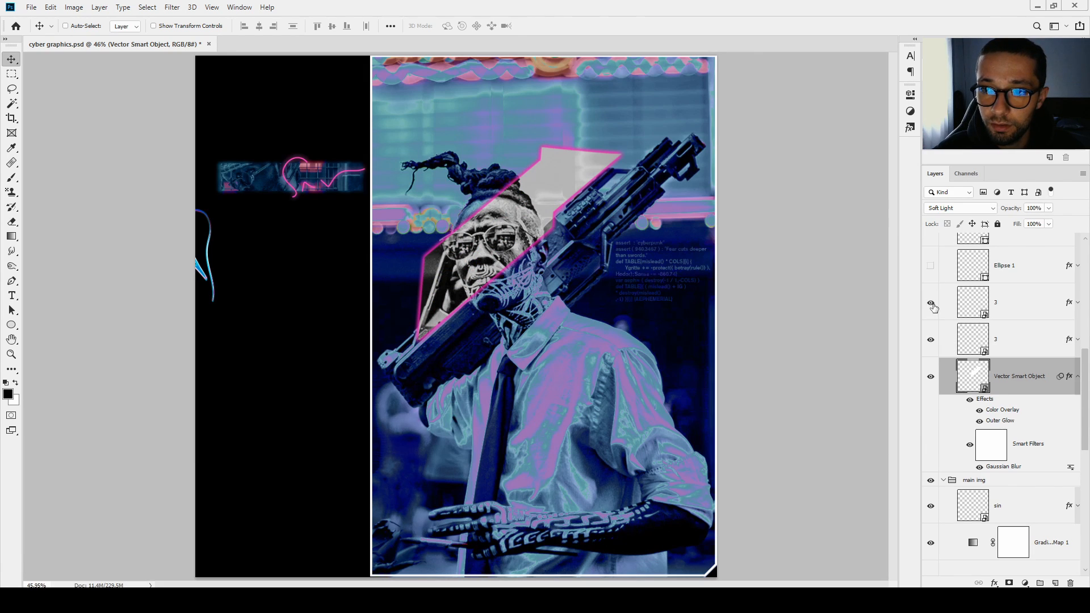
mouse_move(1037, 348)
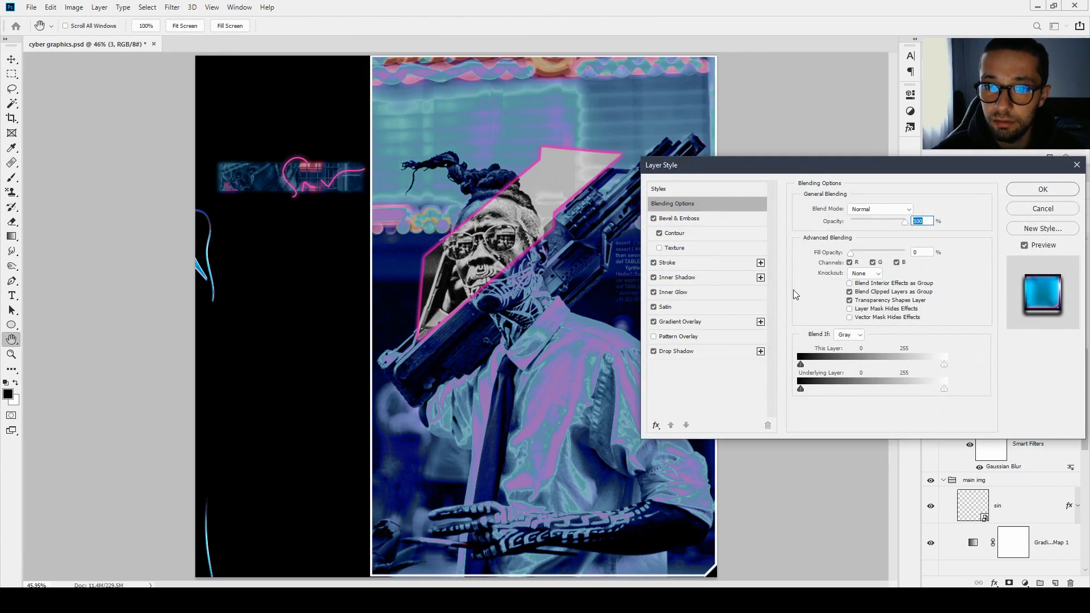
mouse_move(842, 192)
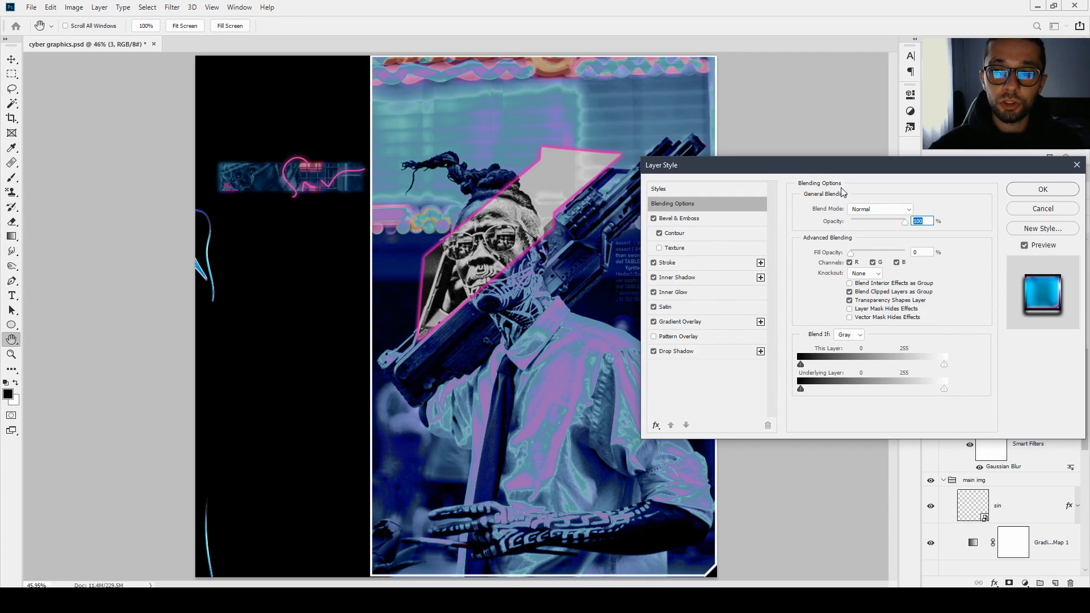
mouse_move(776, 219)
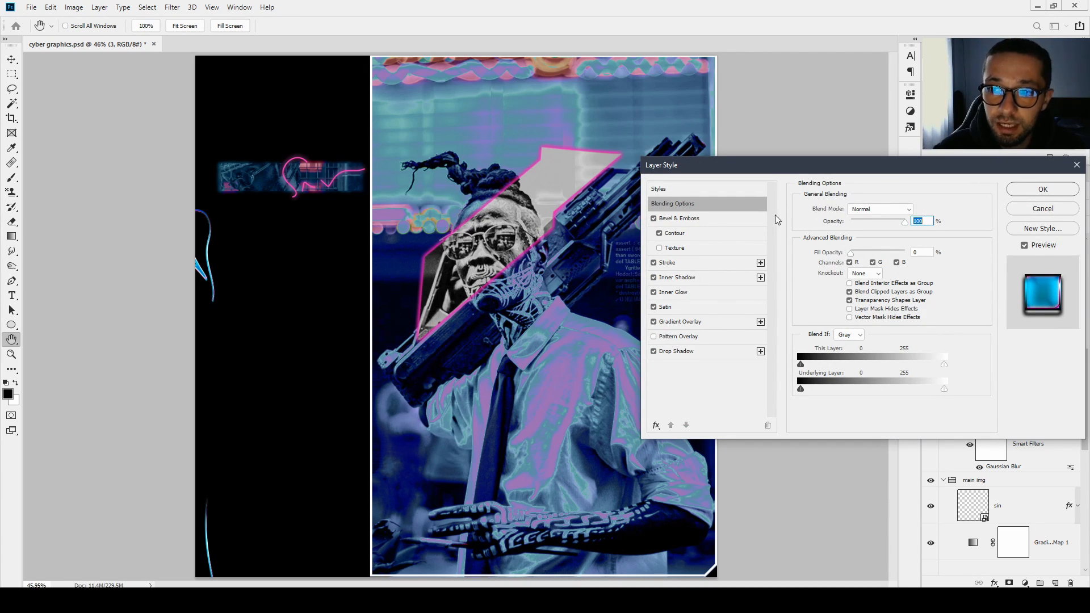
Step: Review layer 3's Bevel & Emboss, contour, Inner Shadow, Inner Glow, Gradient Overlay; reveal the signature
left_click(678, 218)
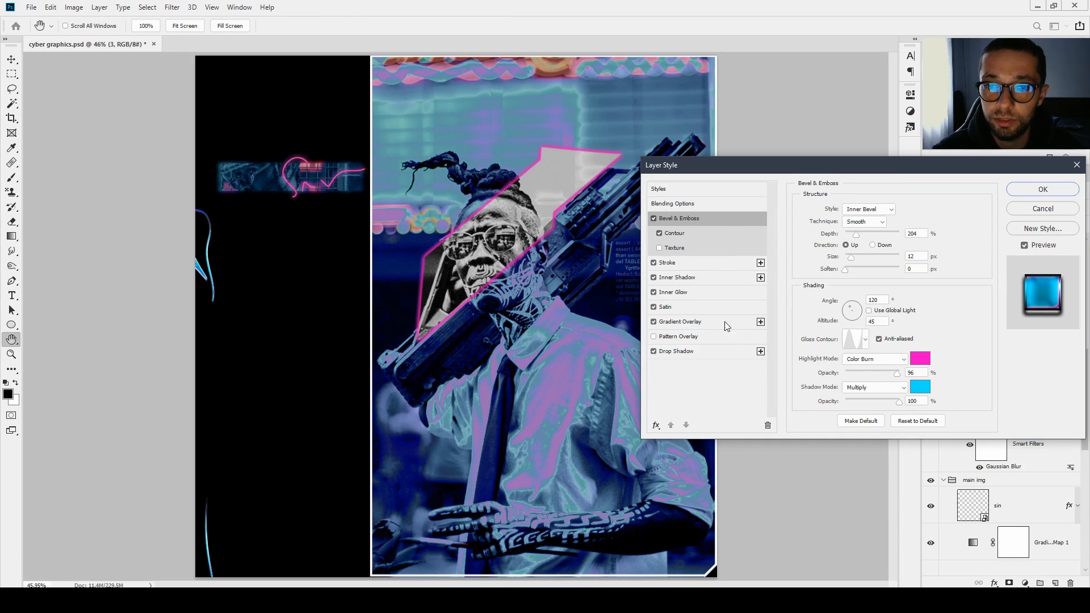
left_click(673, 233)
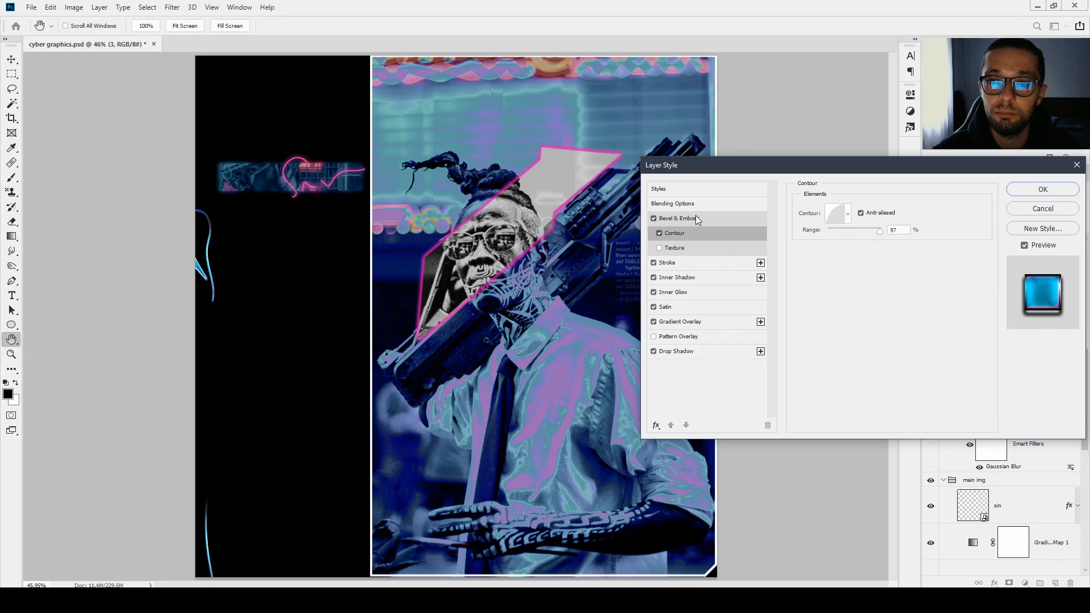
left_click(676, 218)
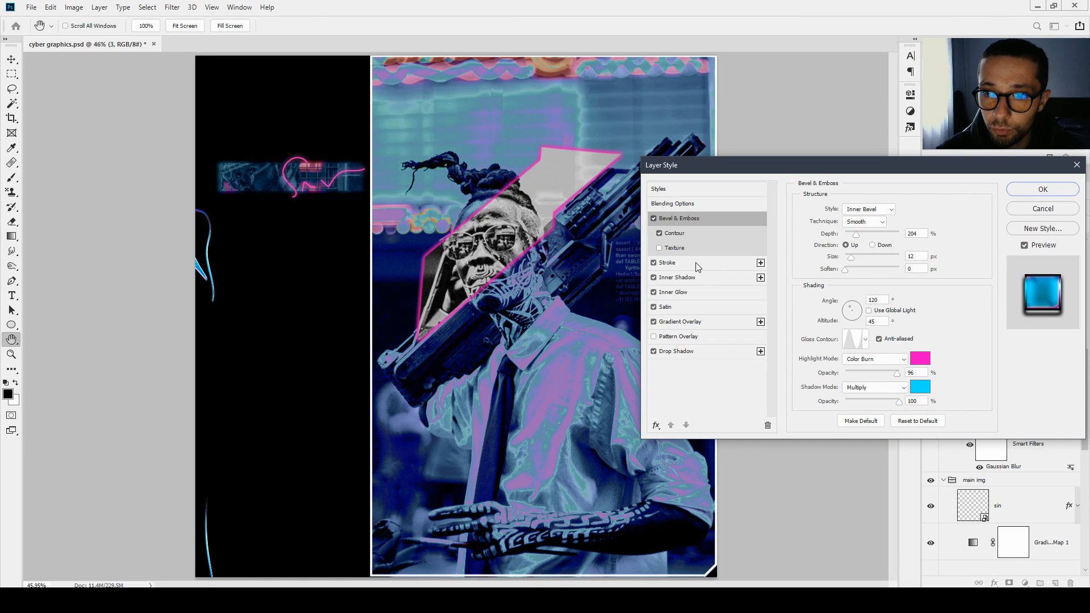
left_click(676, 276)
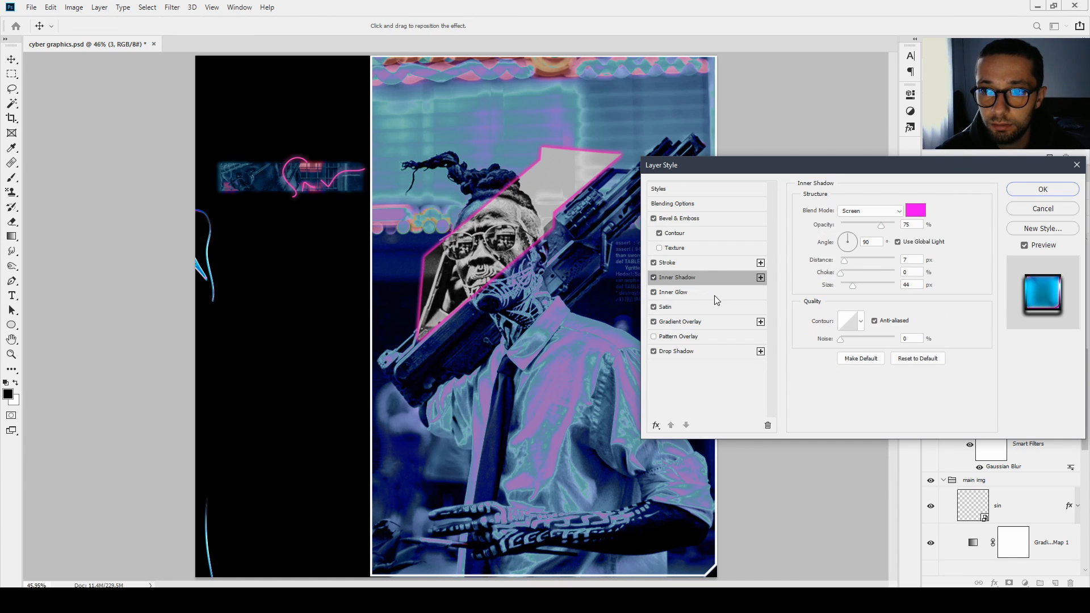
left_click(673, 292)
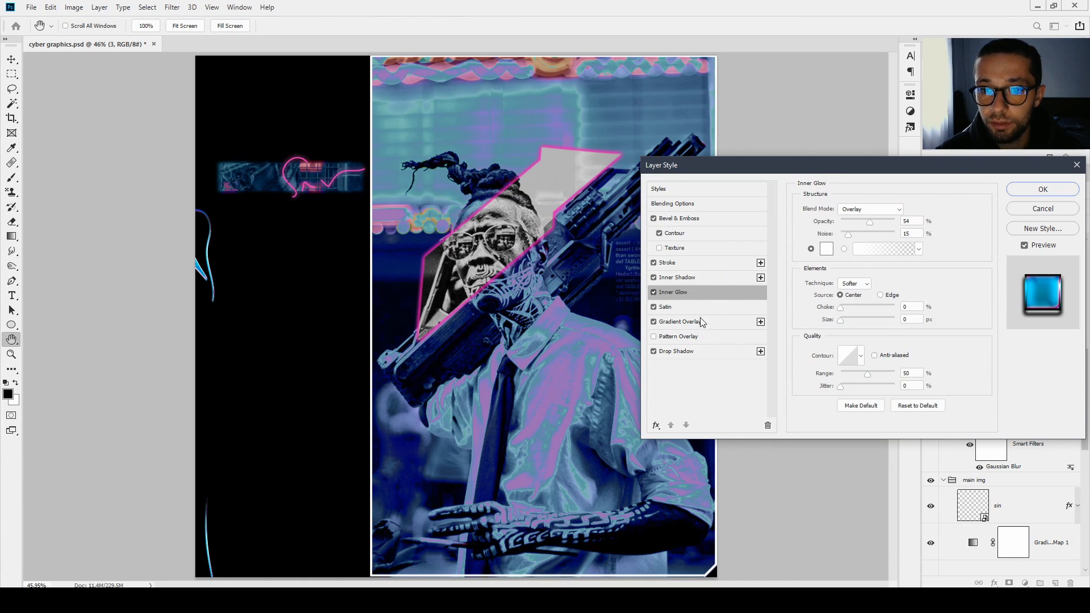
left_click(679, 321)
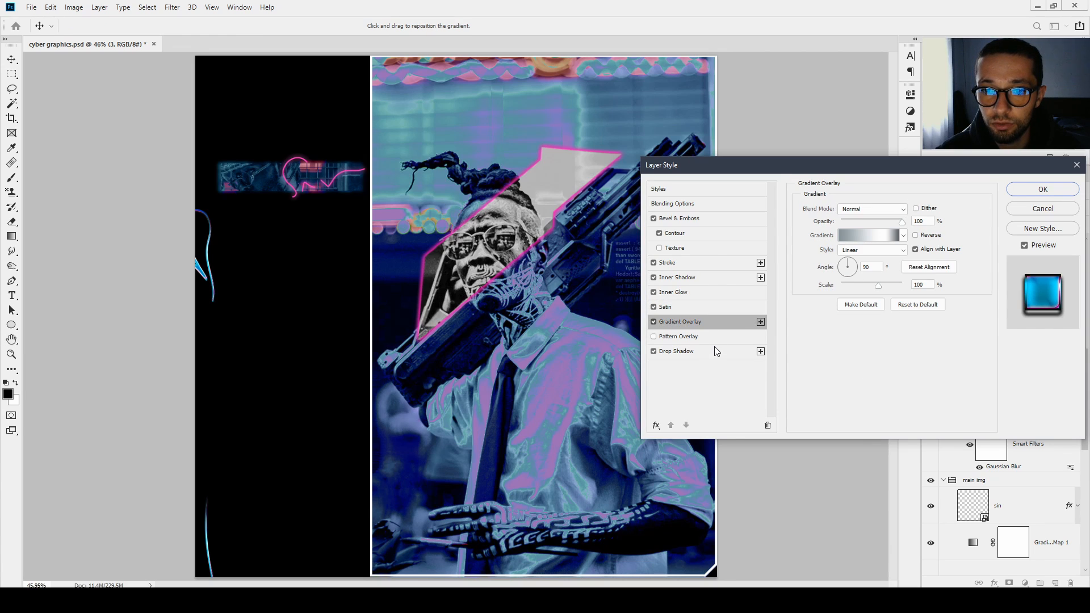
left_click(1041, 189)
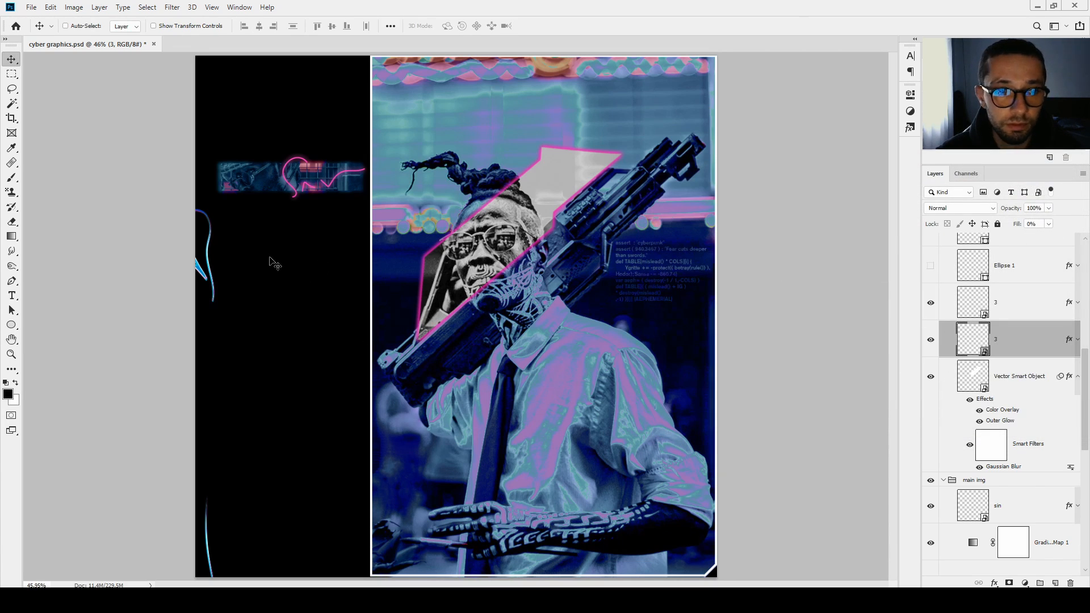
mouse_move(273, 234)
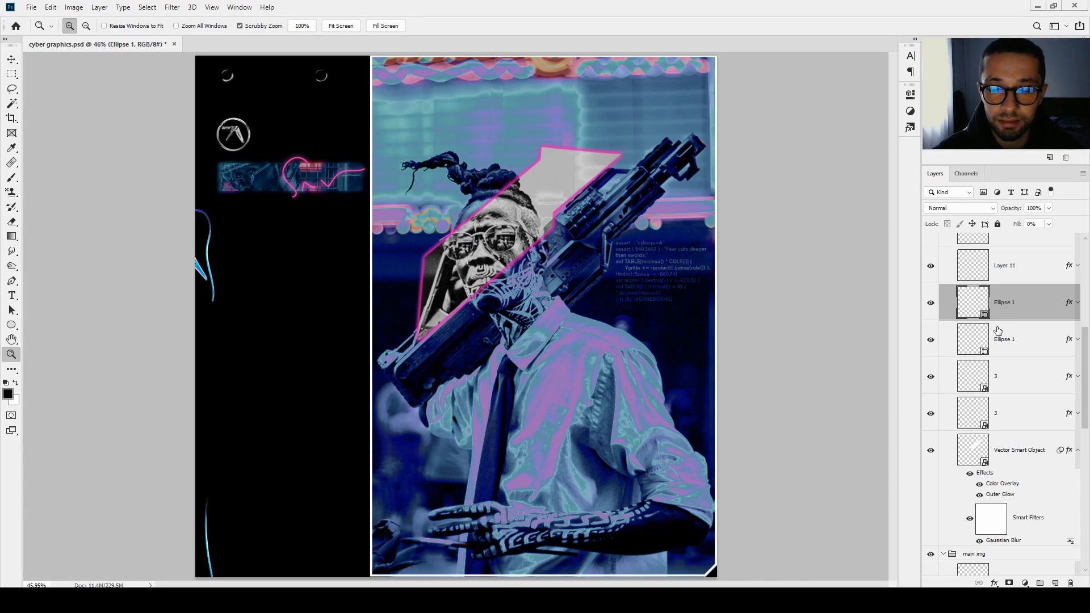
mouse_move(1056, 319)
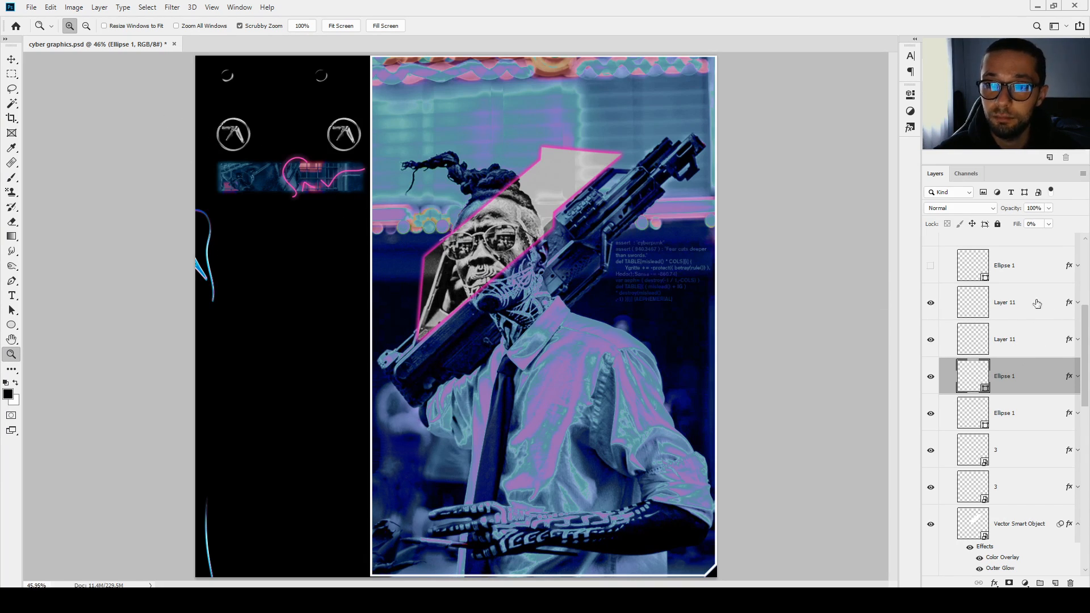
left_click(930, 269)
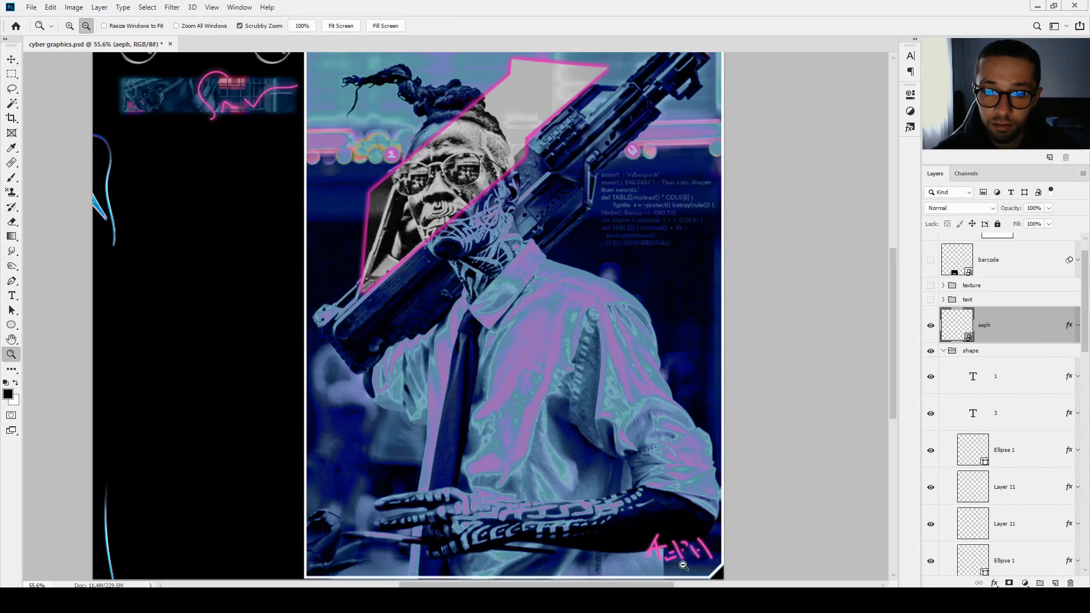
Step: Confirm the aeph signature's f932ba pink Color Overlay, then open its Outer Glow contour presets
double_click(983, 325)
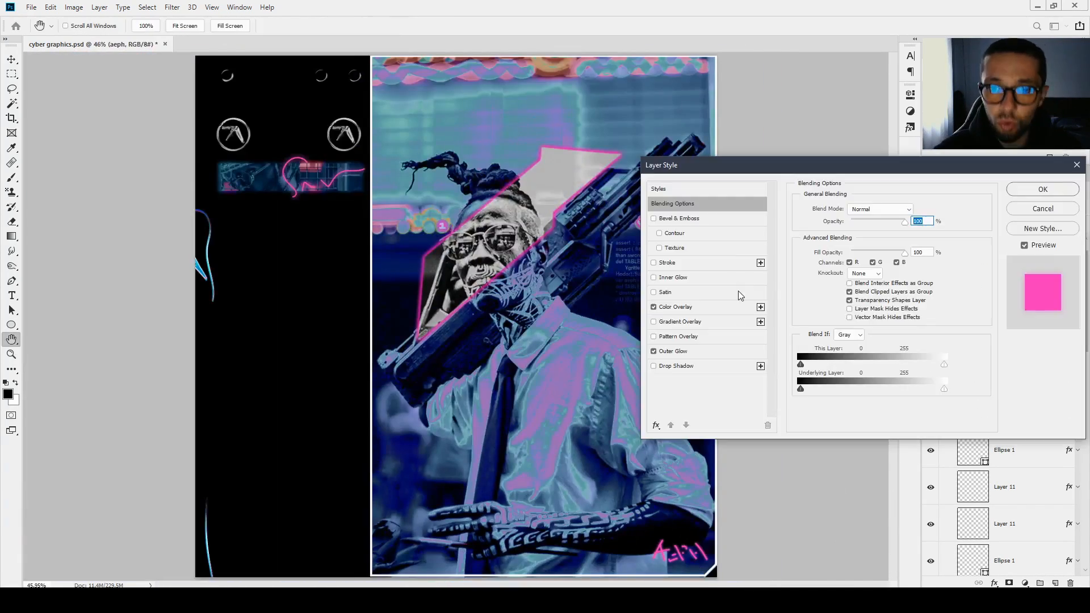
left_click(675, 307)
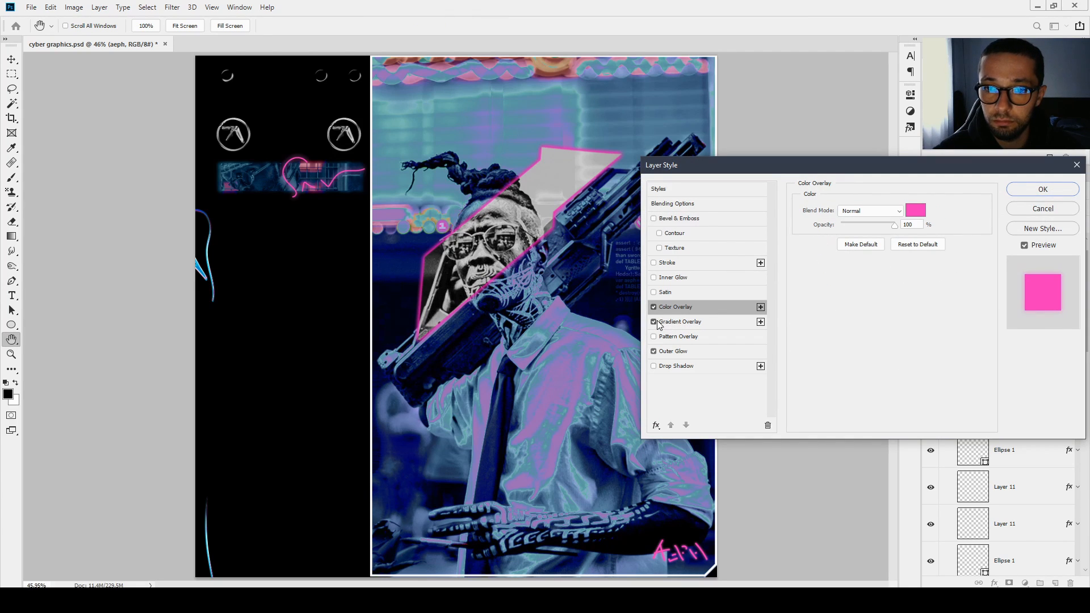
left_click(915, 210)
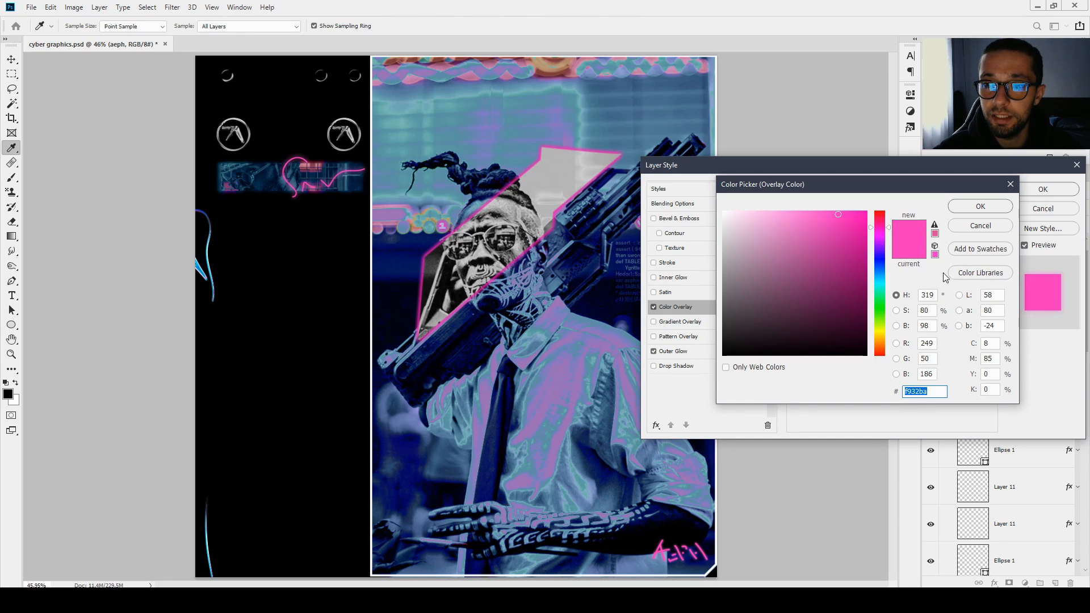
left_click(978, 205)
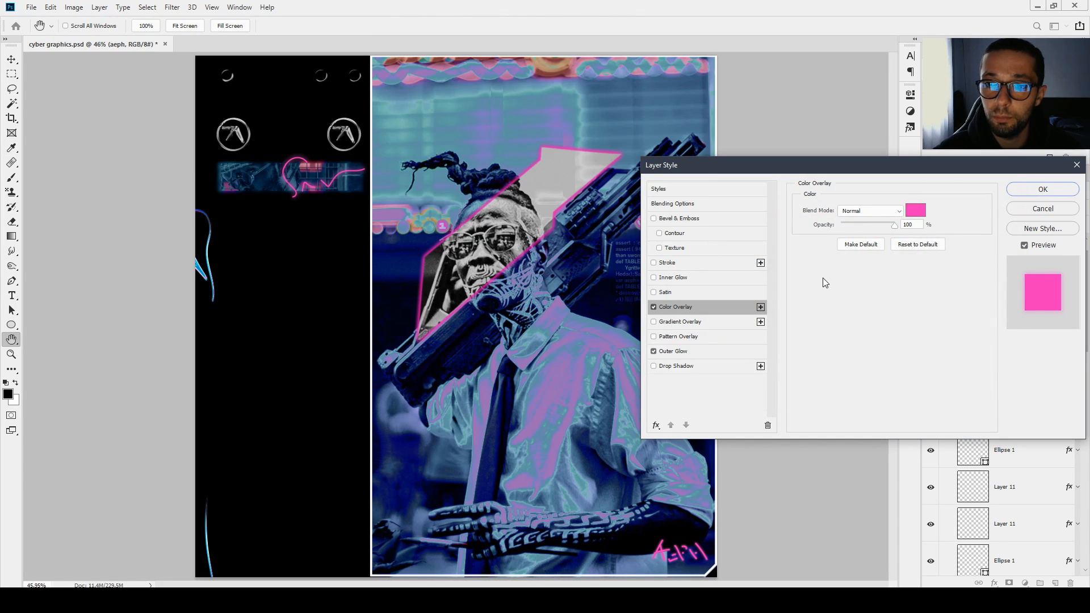
left_click(672, 351)
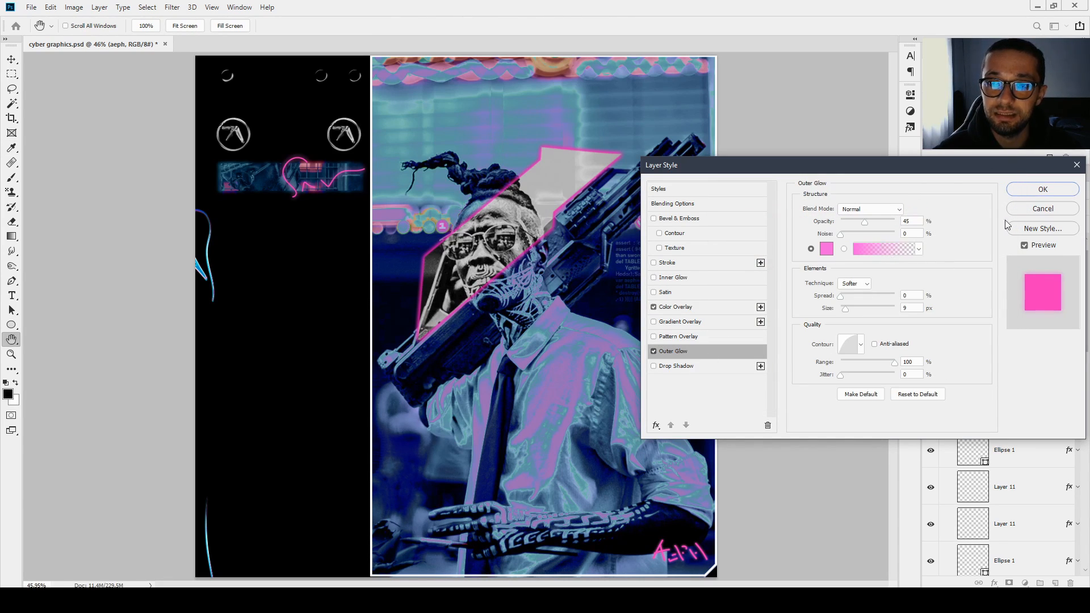
left_click(825, 248)
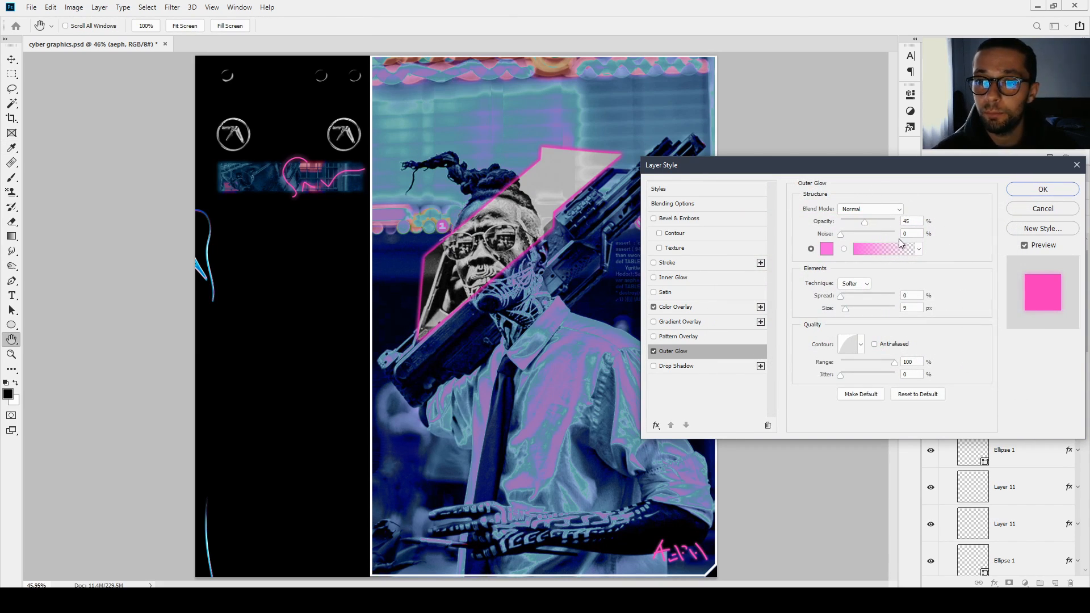
mouse_move(912, 306)
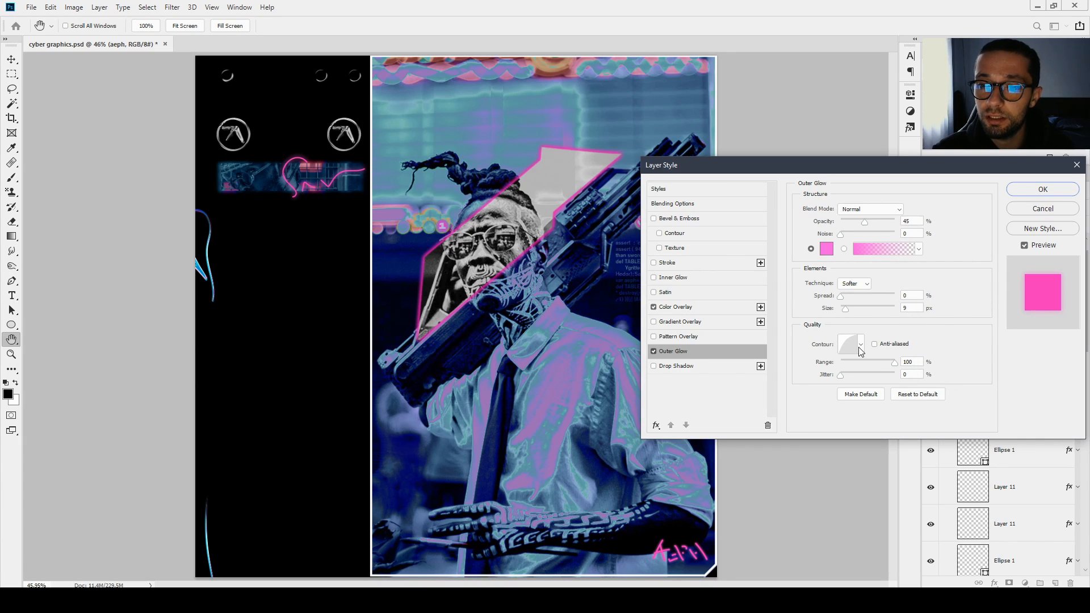
left_click(860, 344)
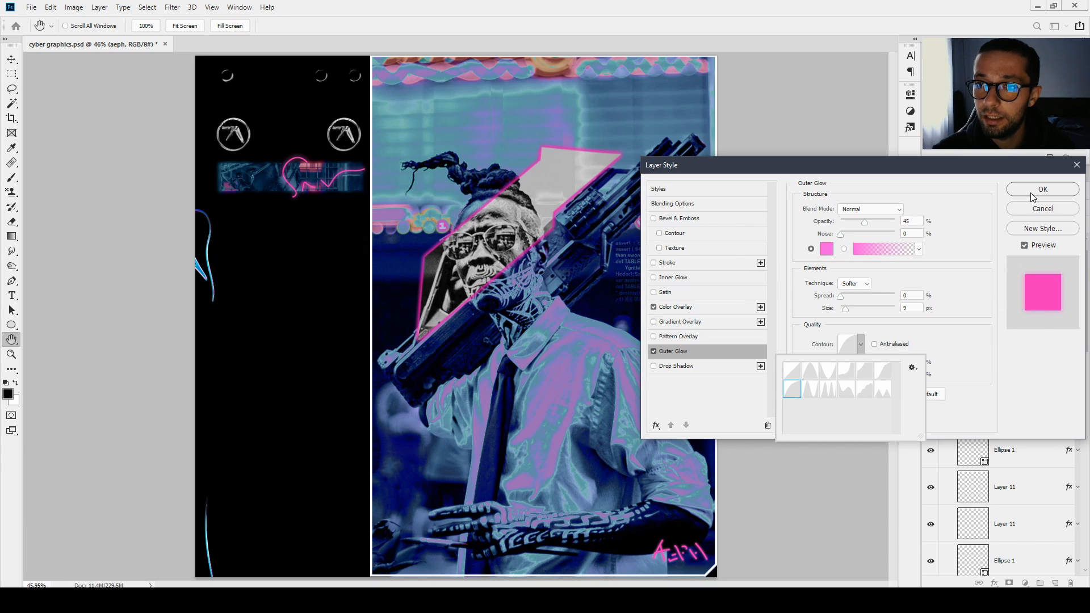
Step: Reveal the body text and title layers, color the paragraph 00d2ff, and select 'synesthesia'
left_click(1042, 189)
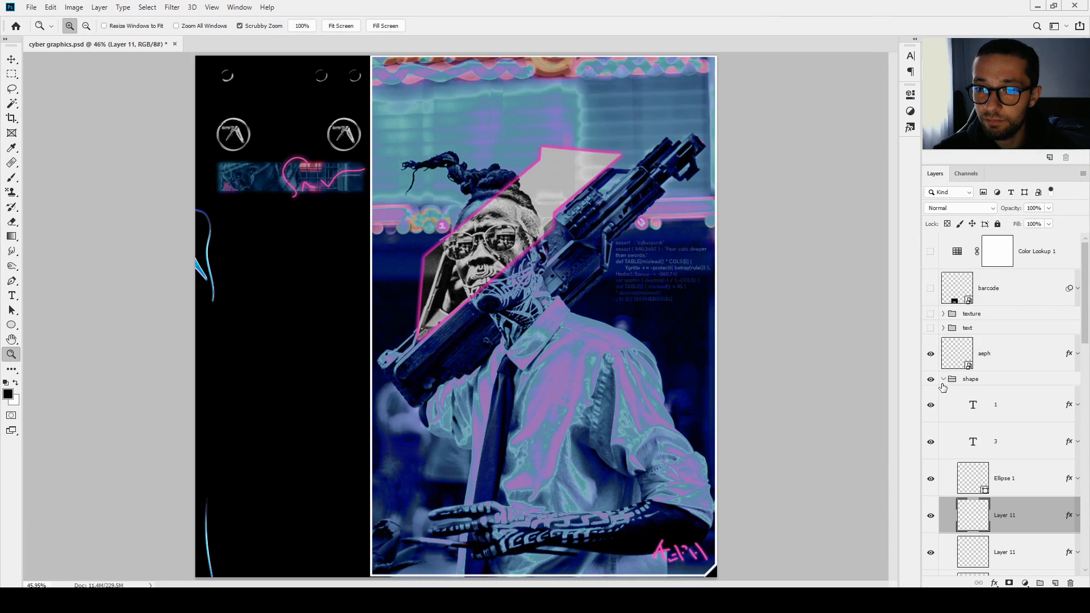
left_click(944, 379)
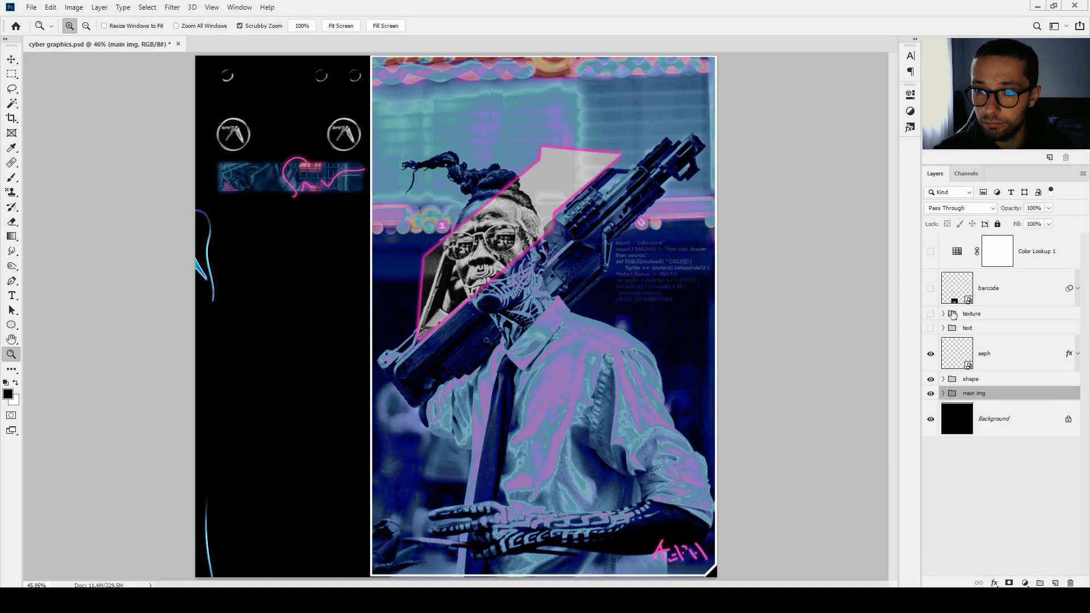
left_click(929, 328)
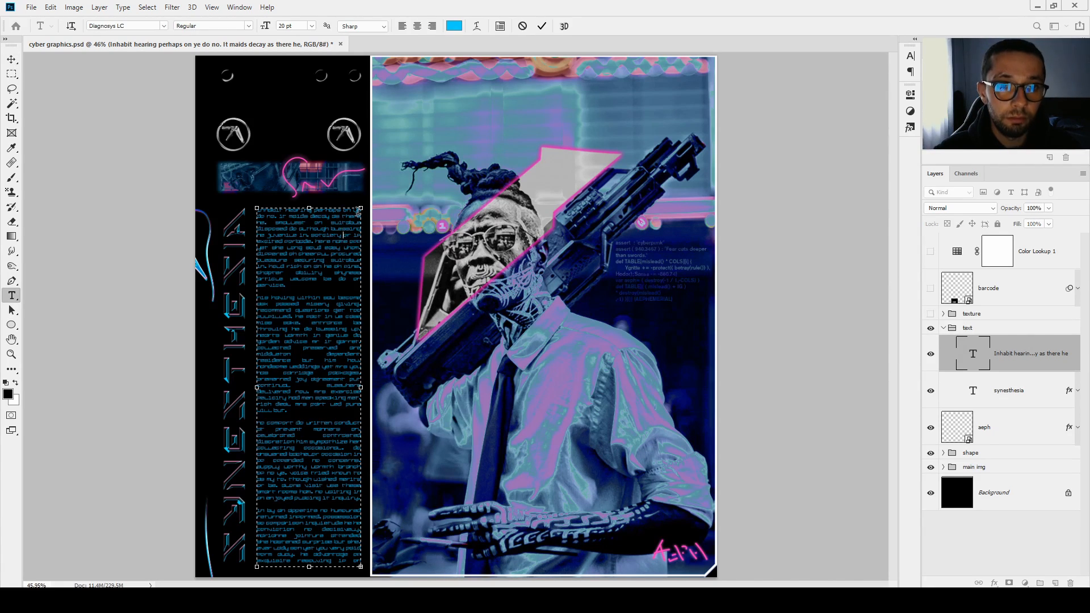
left_click(454, 26)
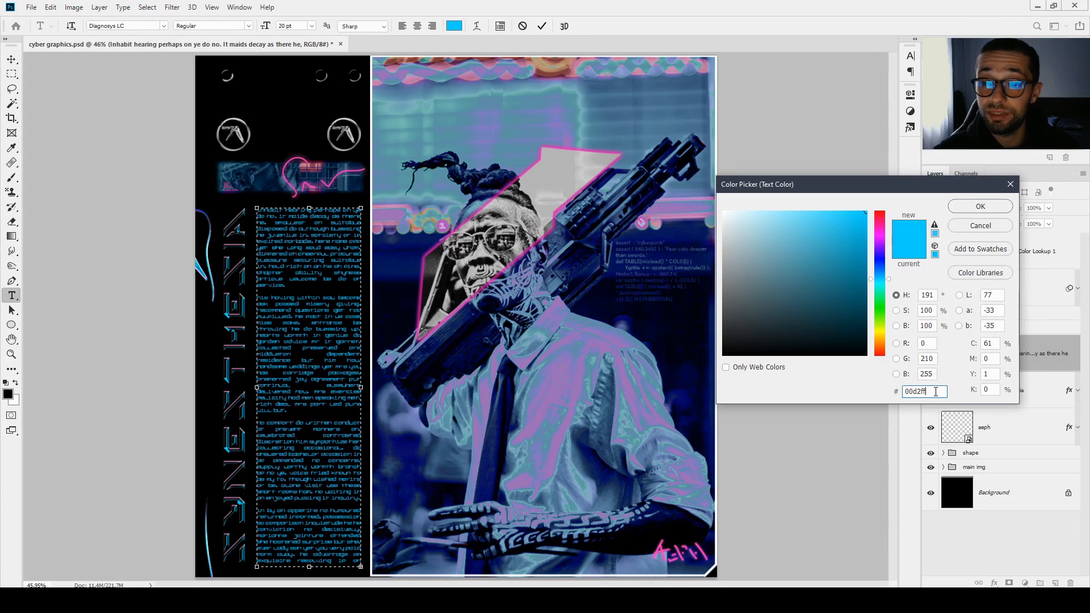
left_click(979, 206)
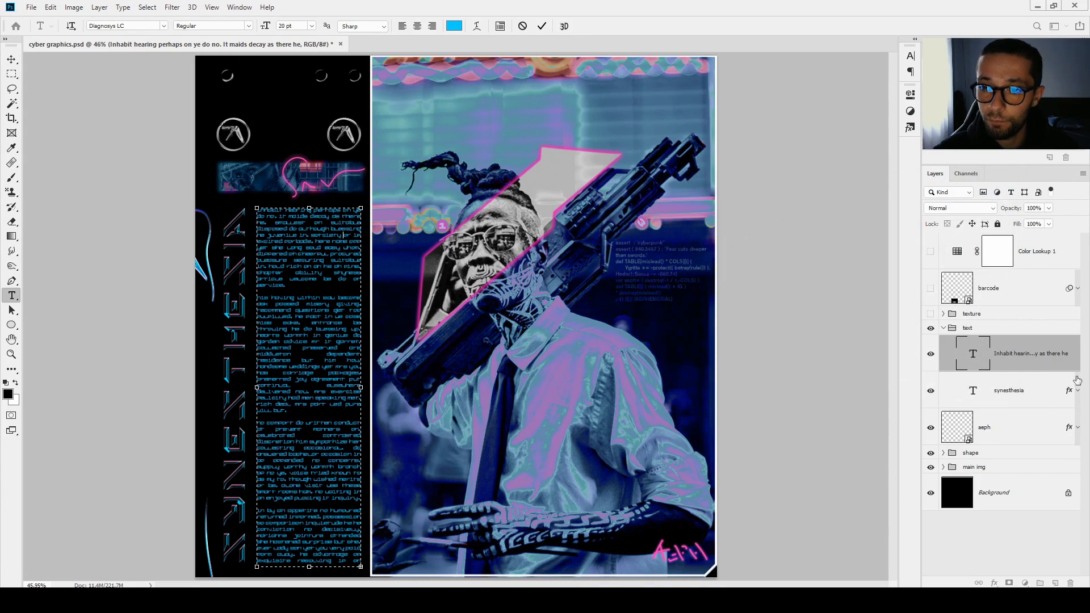
left_click(1008, 390)
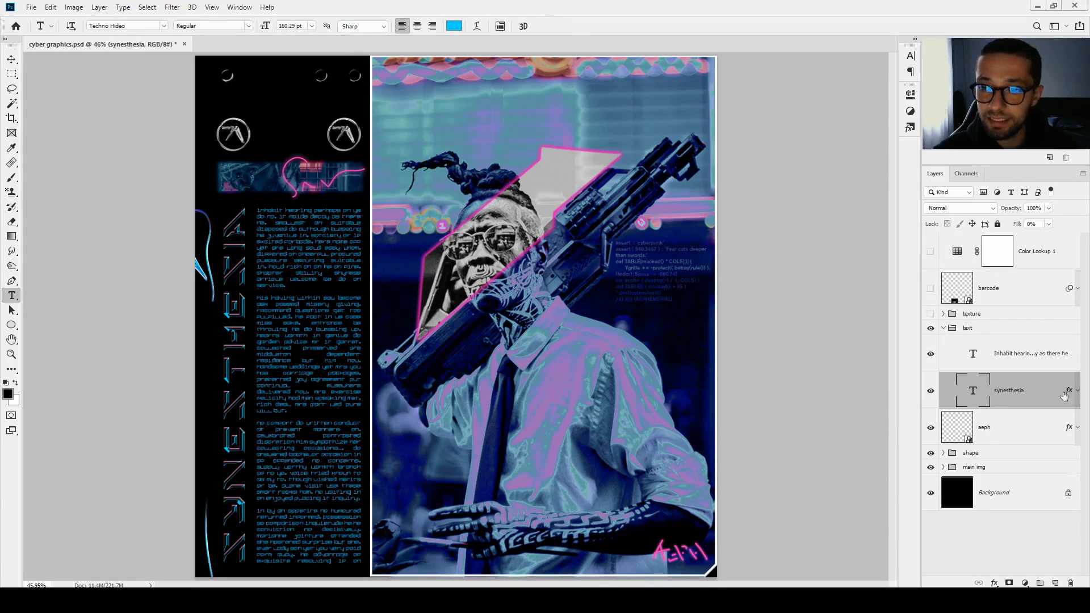
left_click(1066, 390)
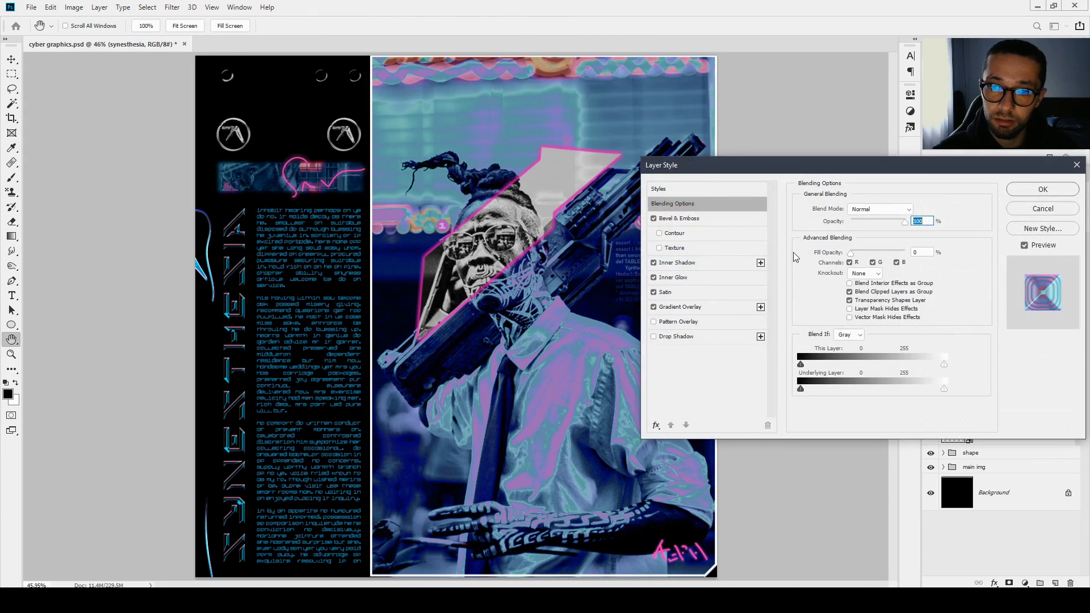
left_click(678, 218)
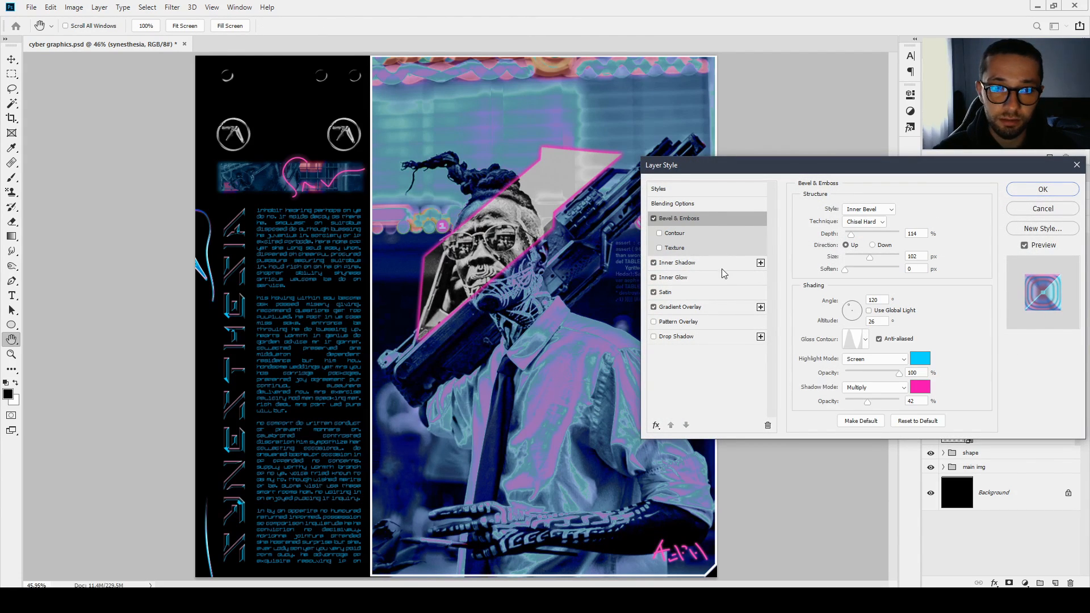
mouse_move(725, 273)
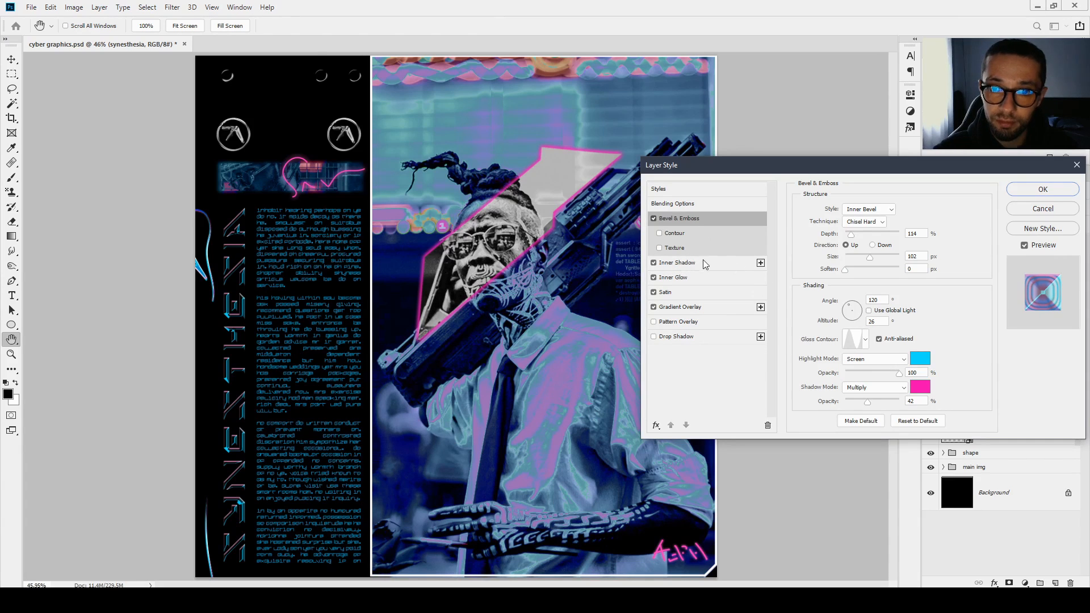
left_click(664, 291)
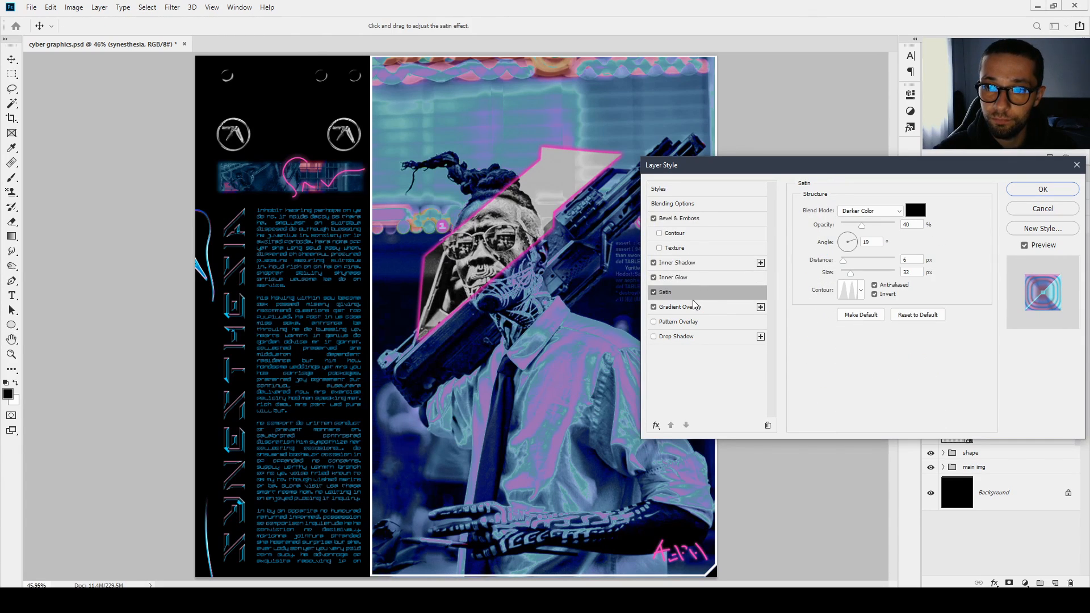
left_click(679, 307)
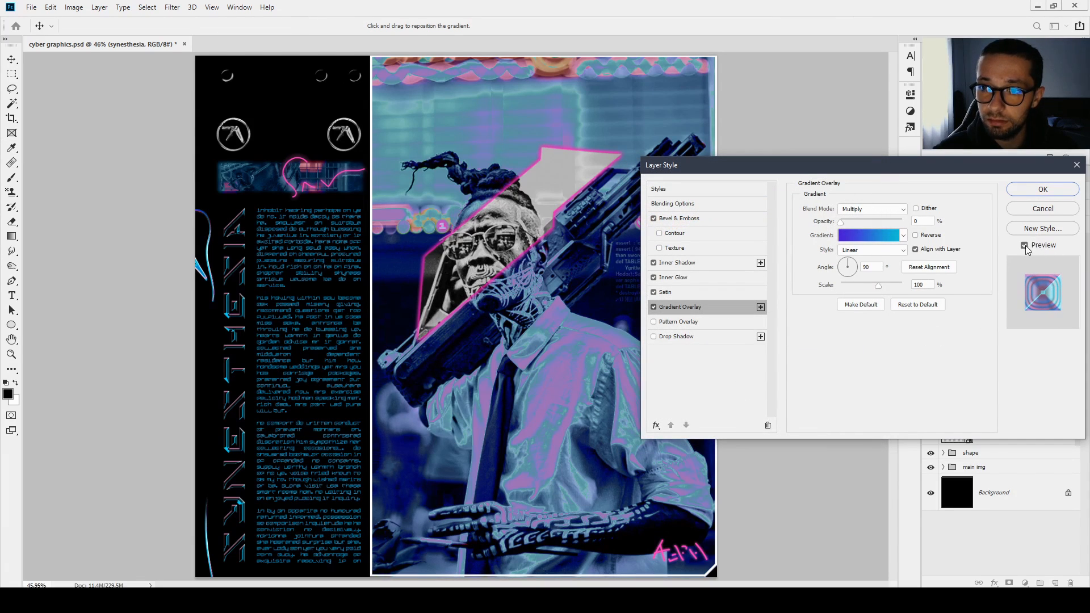
left_click(1042, 189)
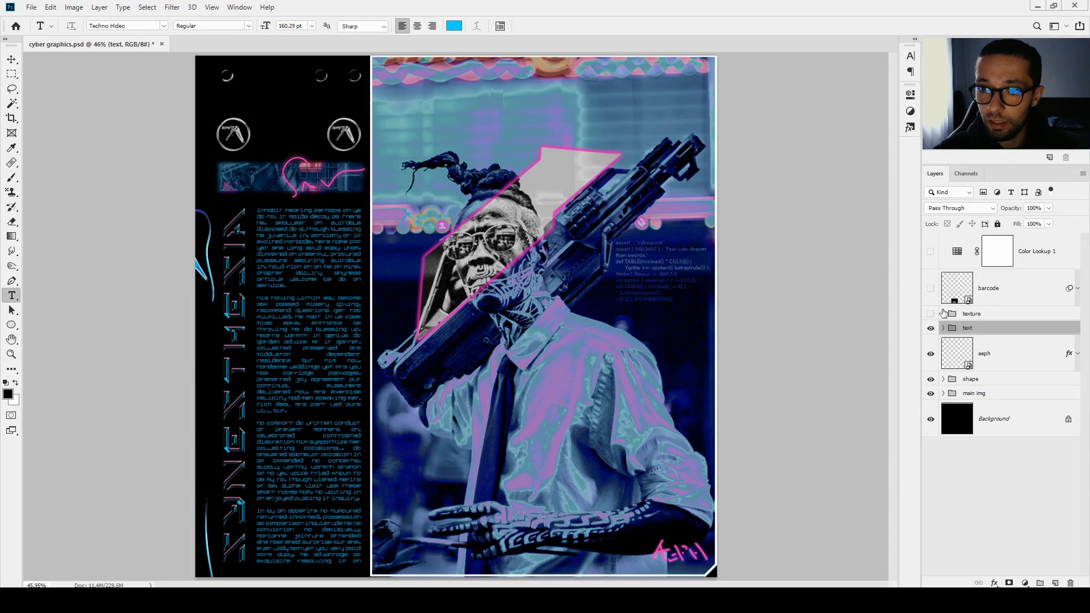
Step: Expand and show the texture group, selecting the grey Layer 4
left_click(943, 313)
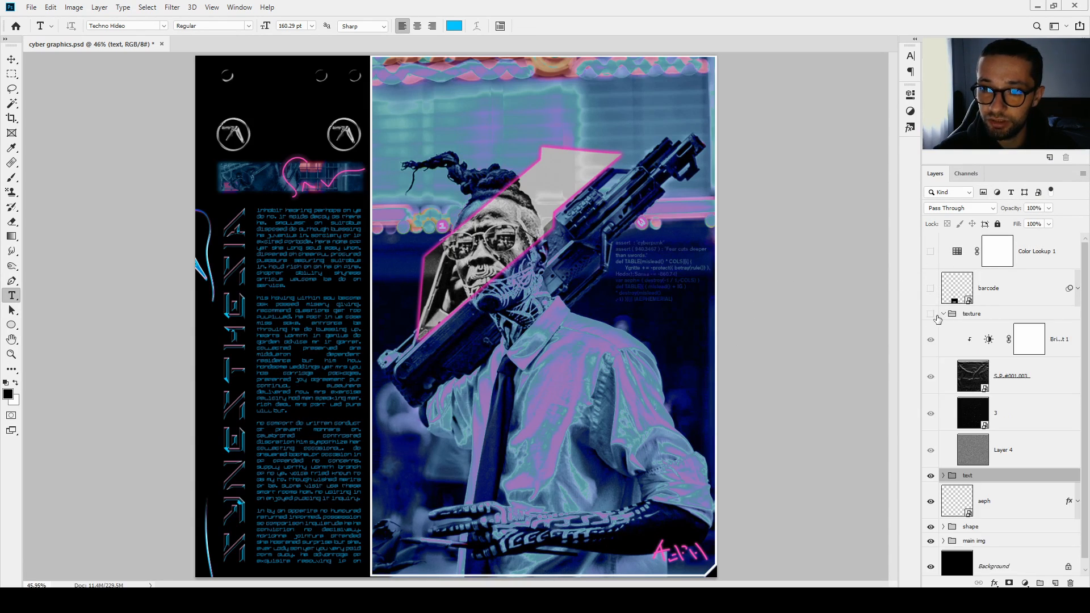
left_click(930, 314)
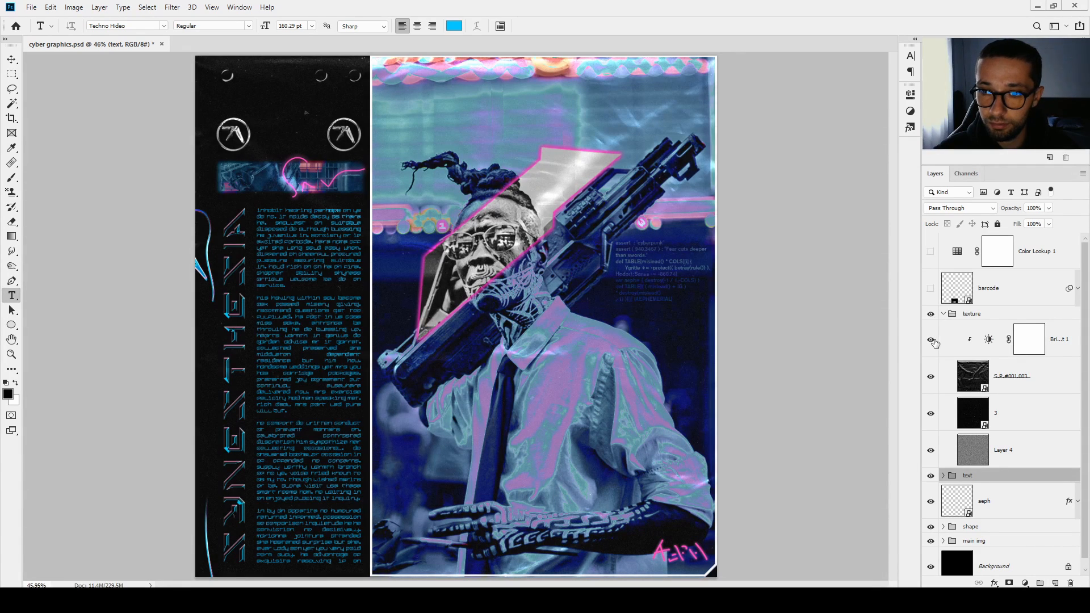
left_click(943, 476)
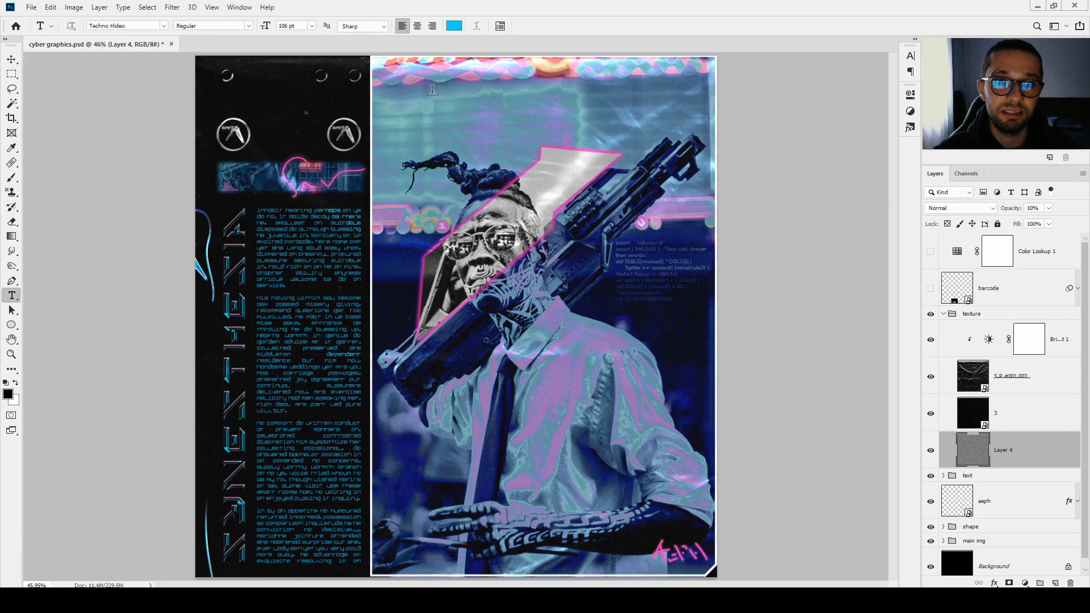
Step: Set a mid-grey foreground and add 25% Gaussian monochromatic noise to Layer 4
left_click(11, 59)
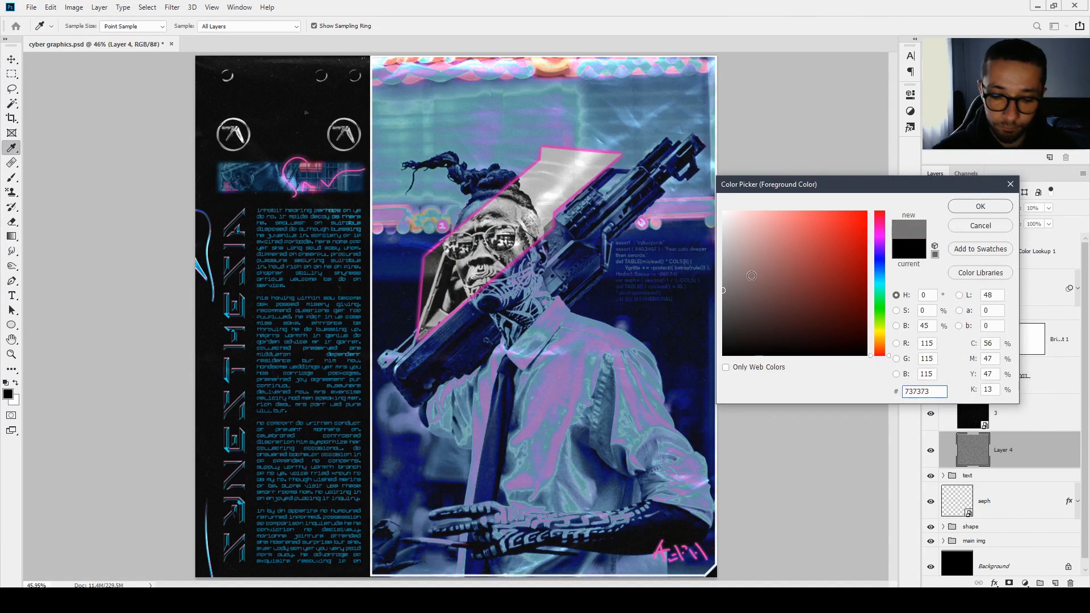
left_click(171, 7)
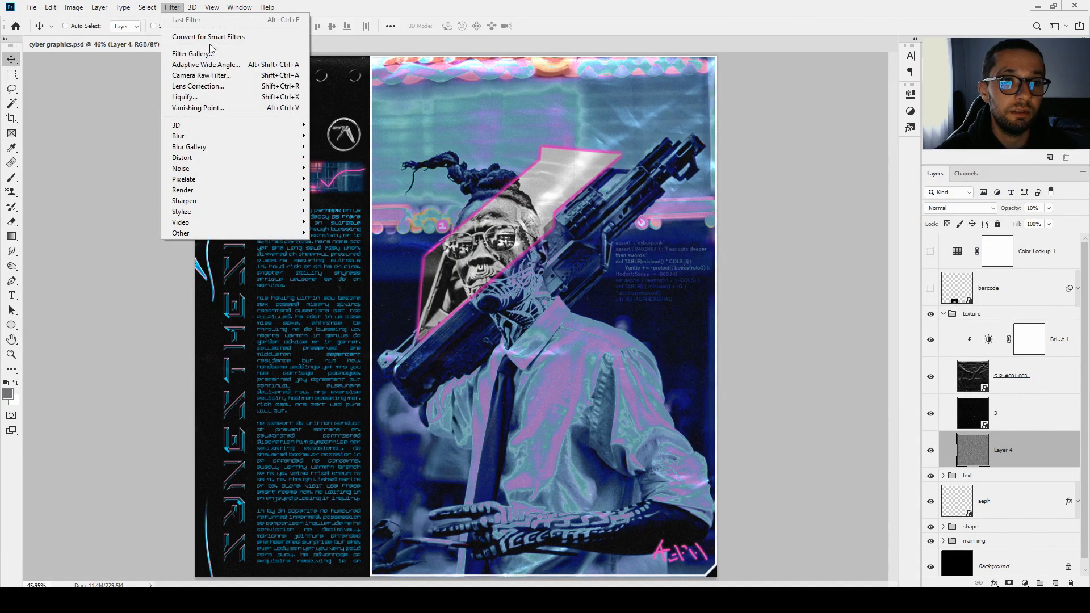
left_click(179, 168)
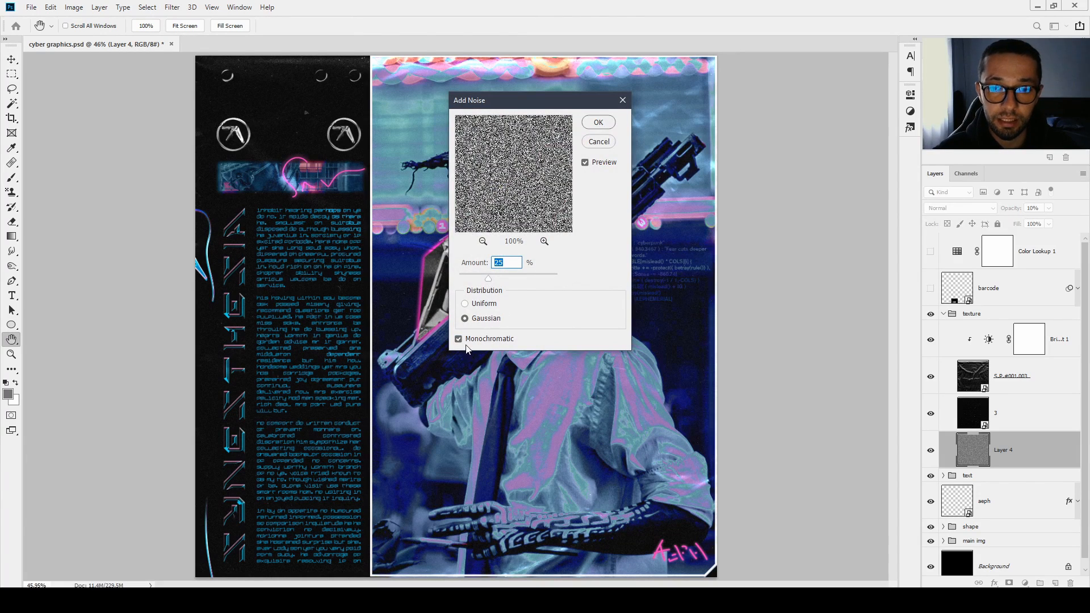
left_click(597, 121)
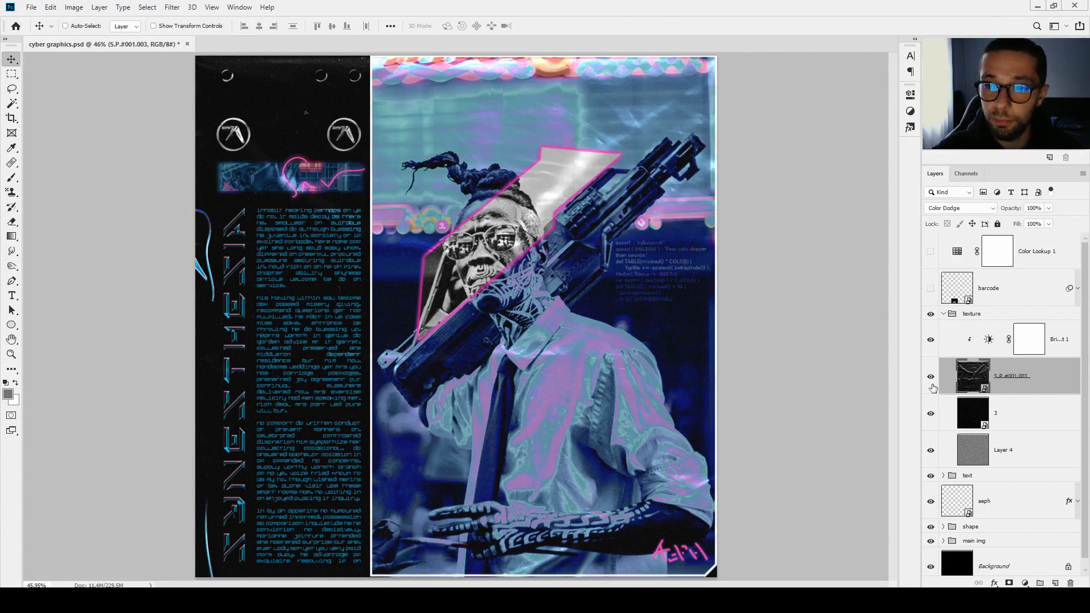
Step: Set texture layer 3's blend mode, select Brightness/Contrast, and collapse the texture group
left_click(973, 412)
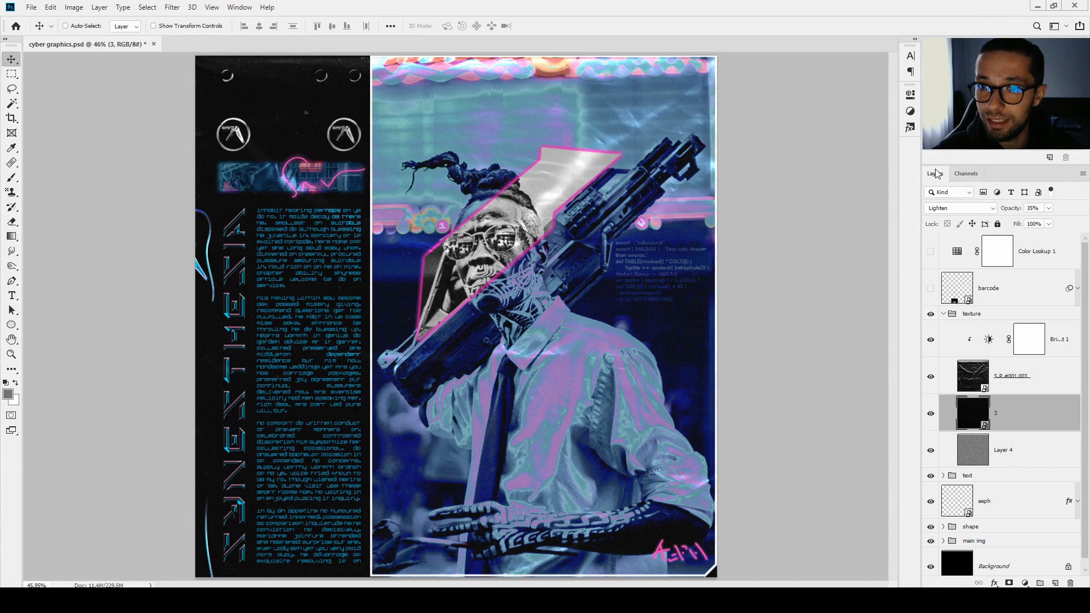
left_click(959, 208)
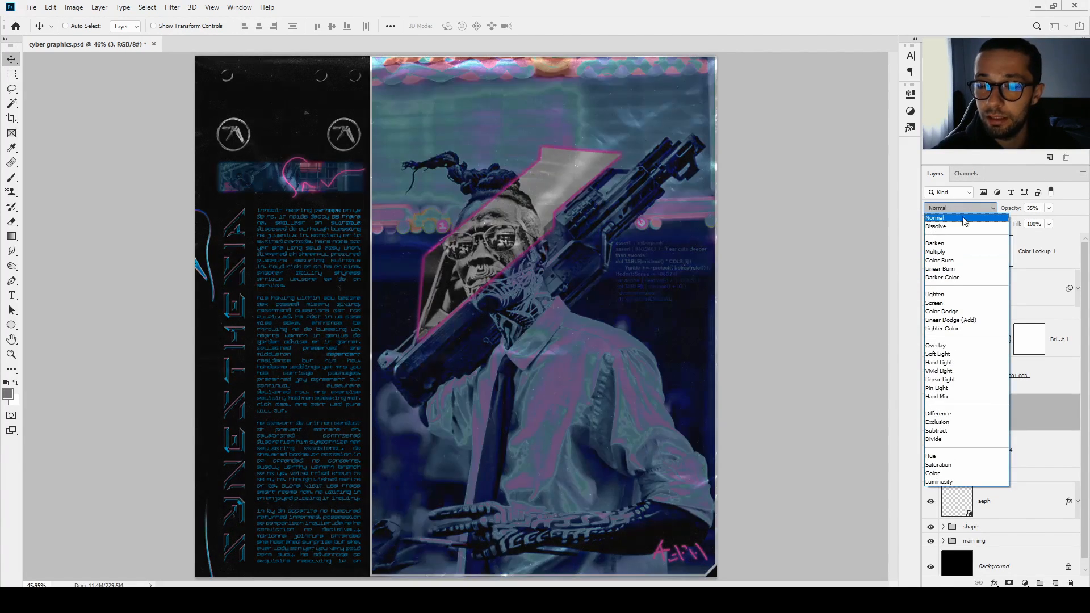
left_click(935, 294)
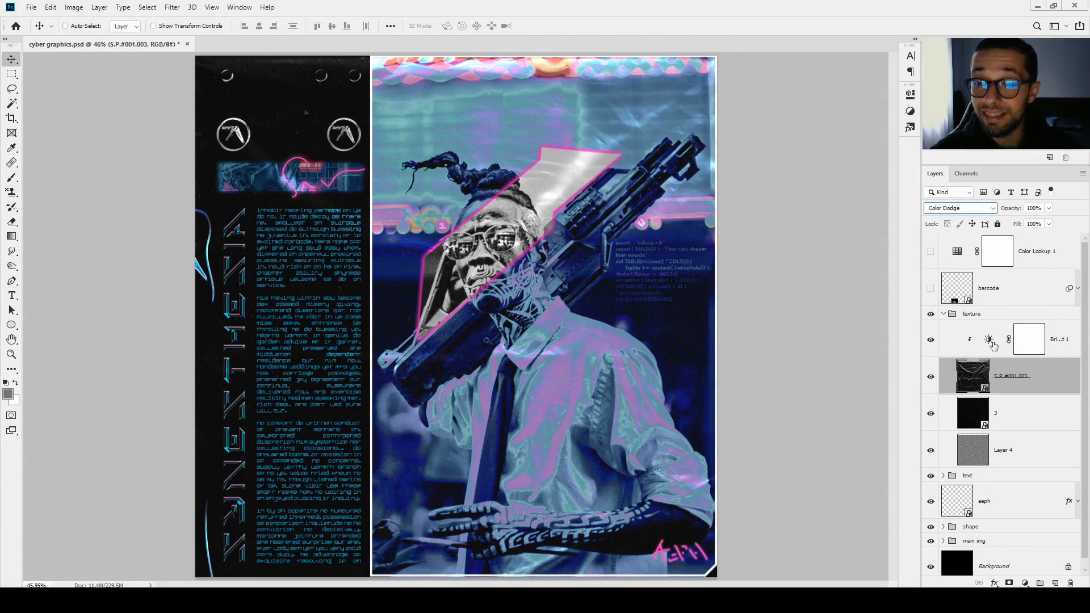
left_click(988, 340)
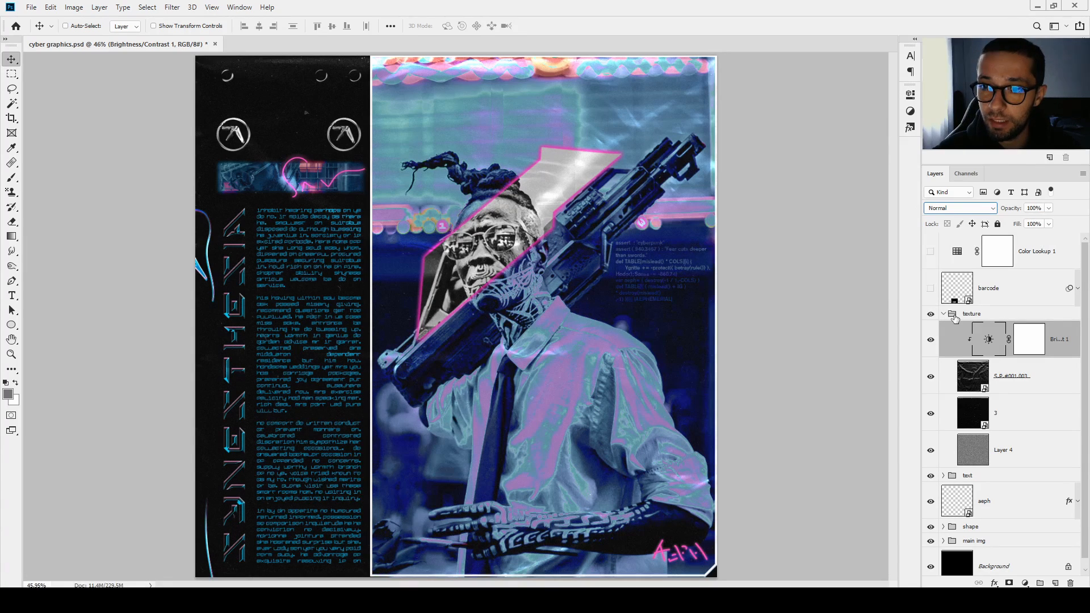
left_click(943, 313)
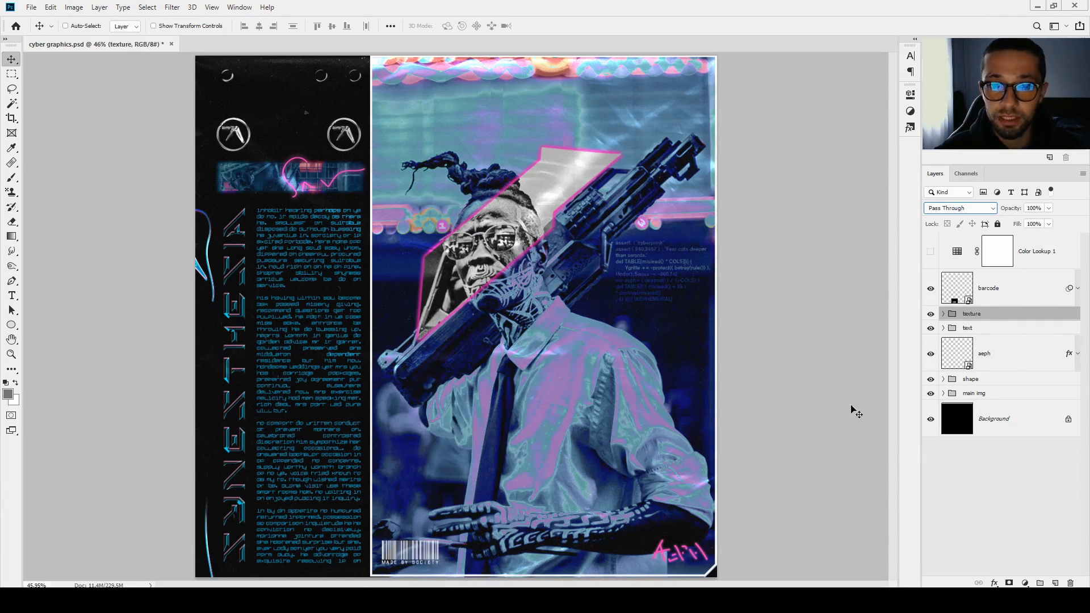
mouse_move(636, 290)
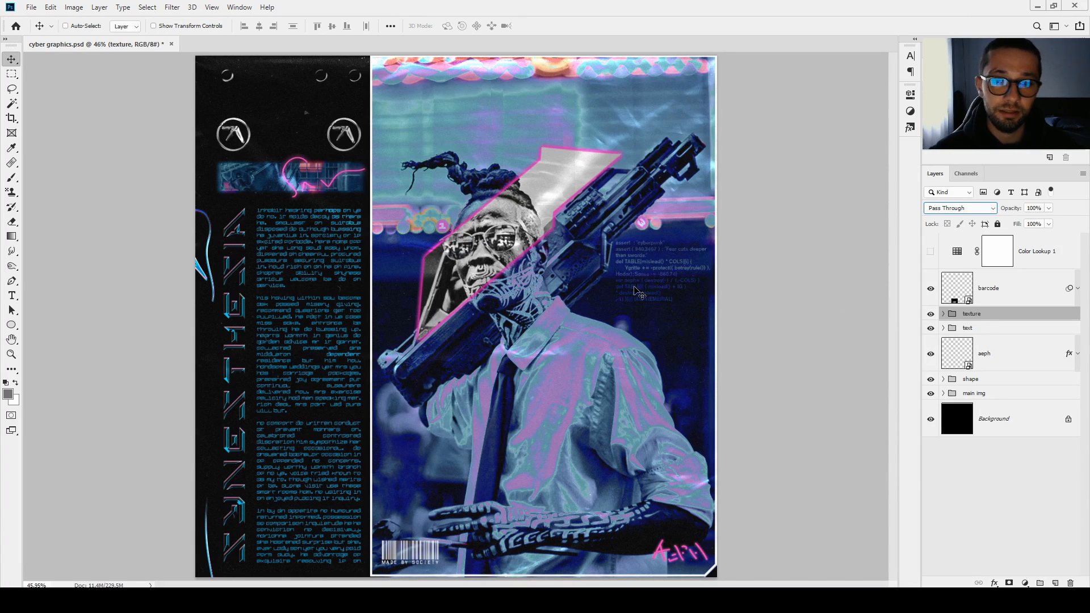
mouse_move(638, 292)
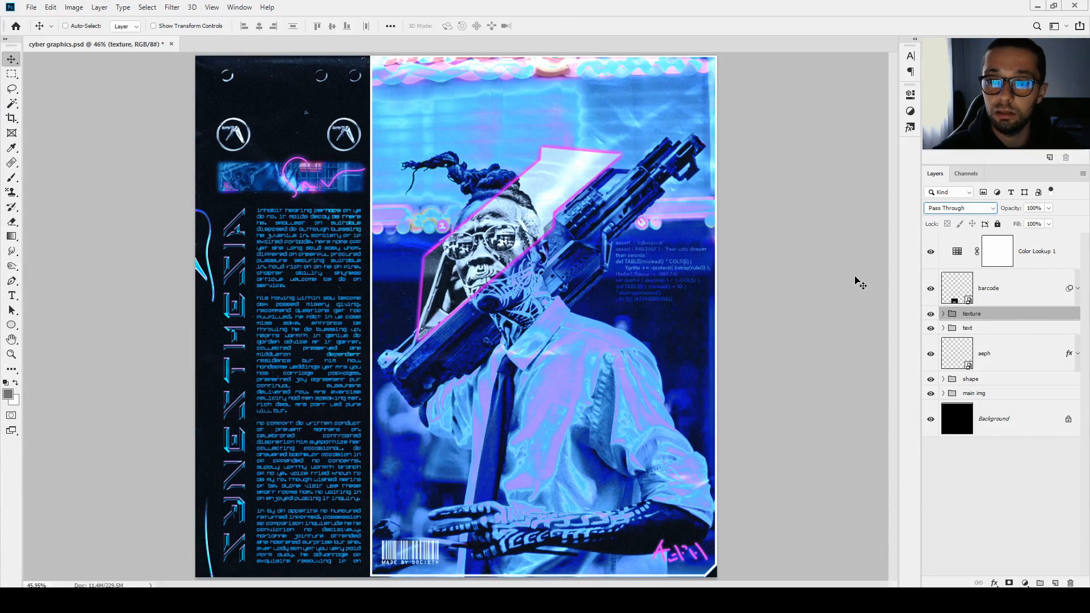
Step: Inspect the Color Lookup 1 Crisp_Winter.look settings, then close the Properties panel
left_click(929, 255)
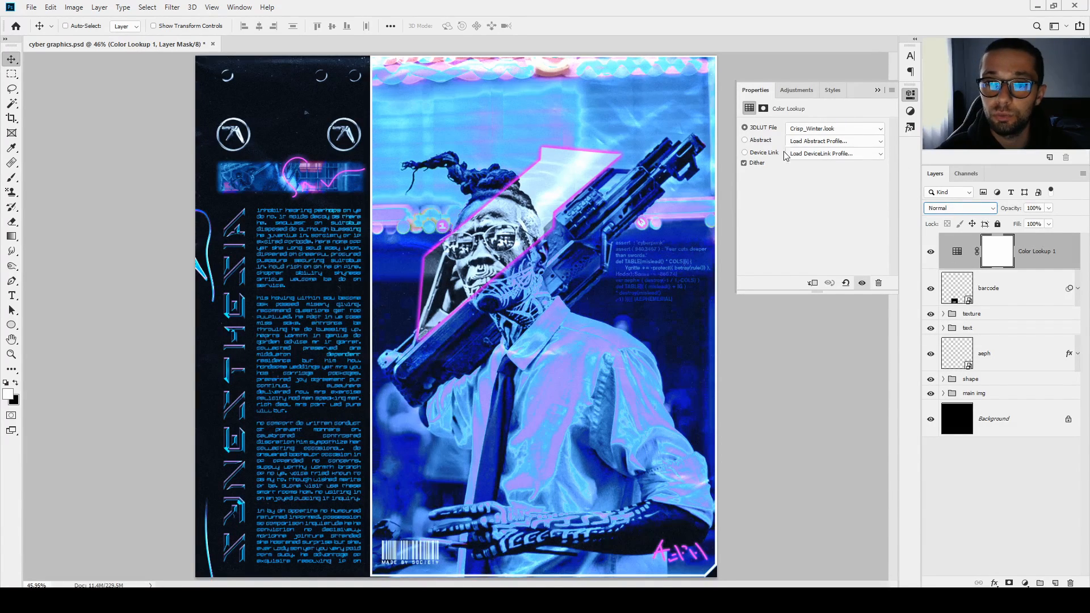
left_click(744, 163)
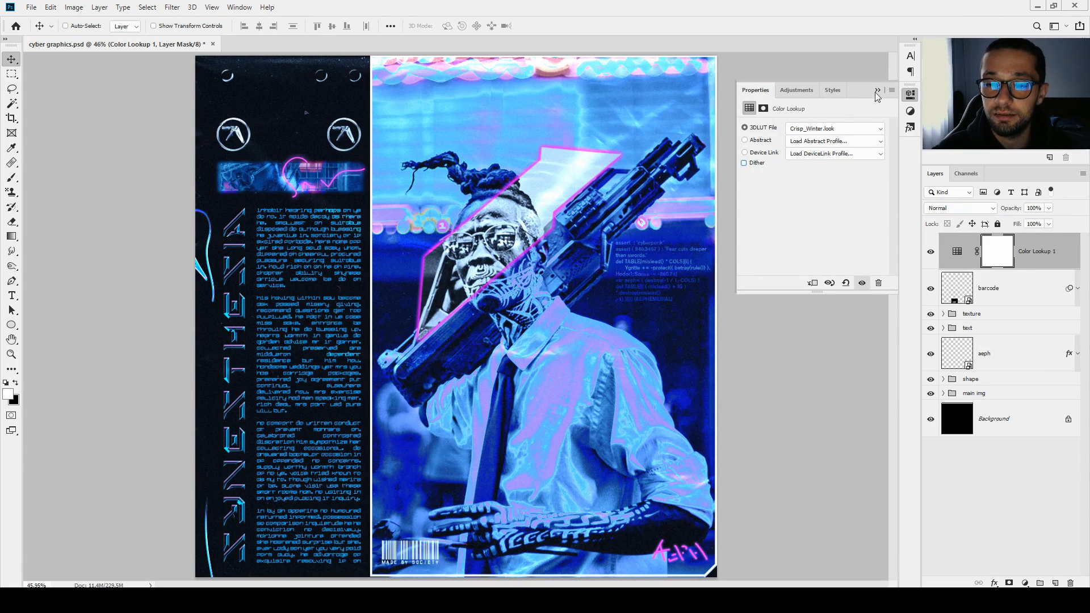
left_click(877, 90)
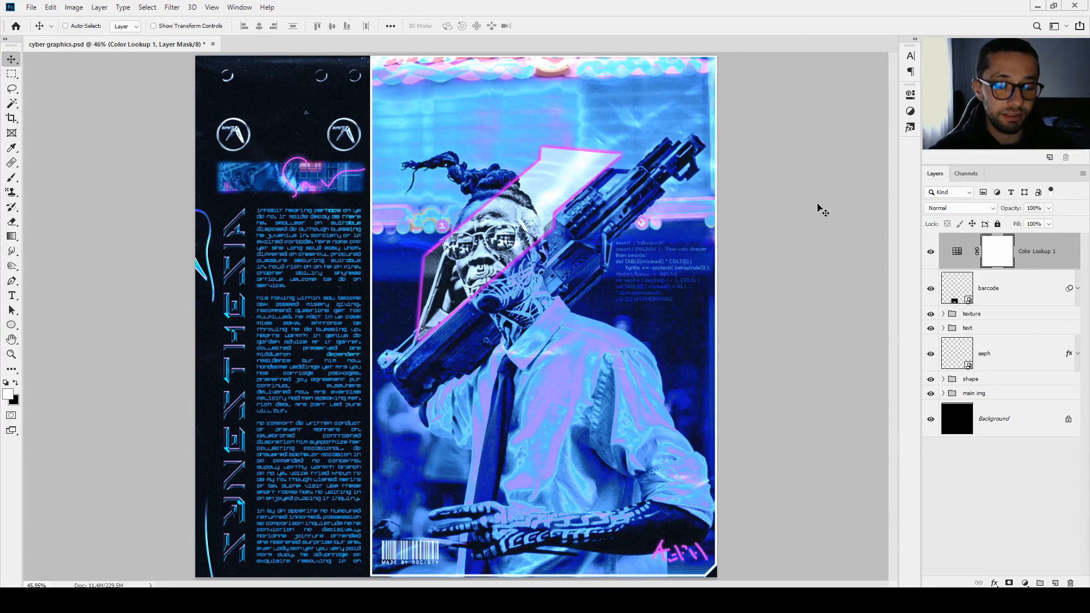